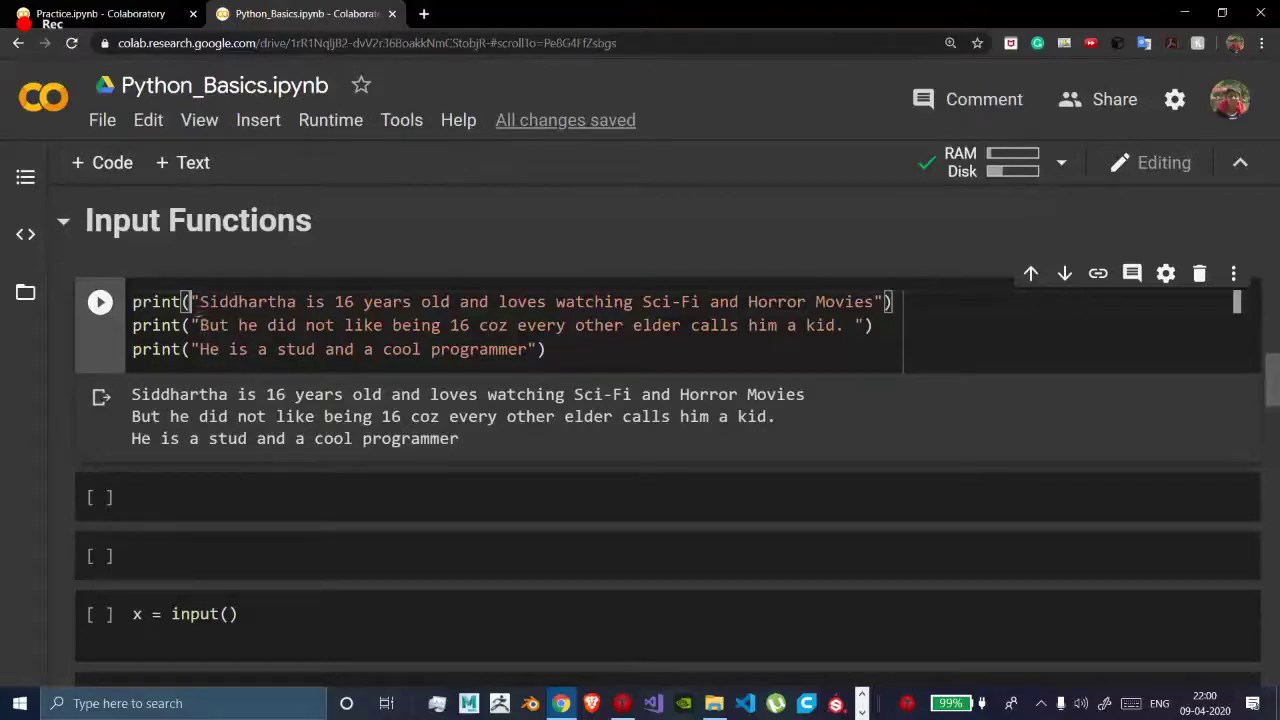
- Select the first story sentence and replace the name Siddhartha with 'Ten'
double_click(224, 301)
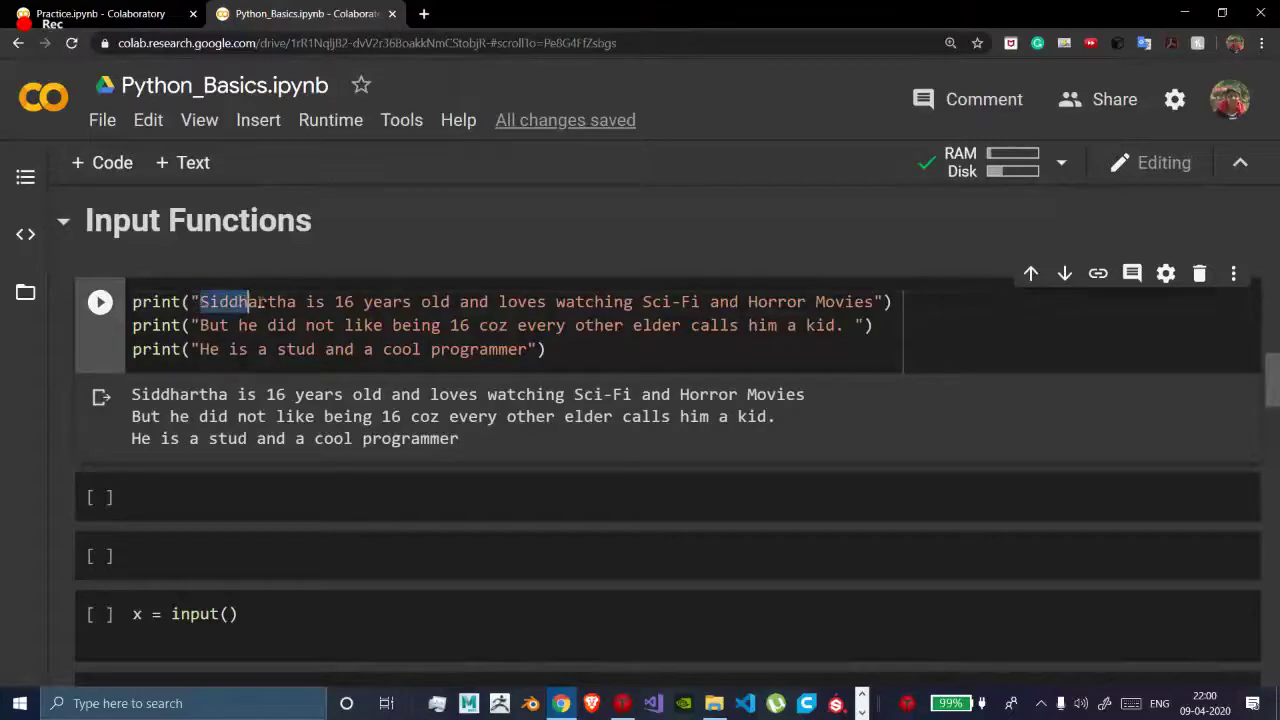
left_click_drag(250, 301, 395, 301)
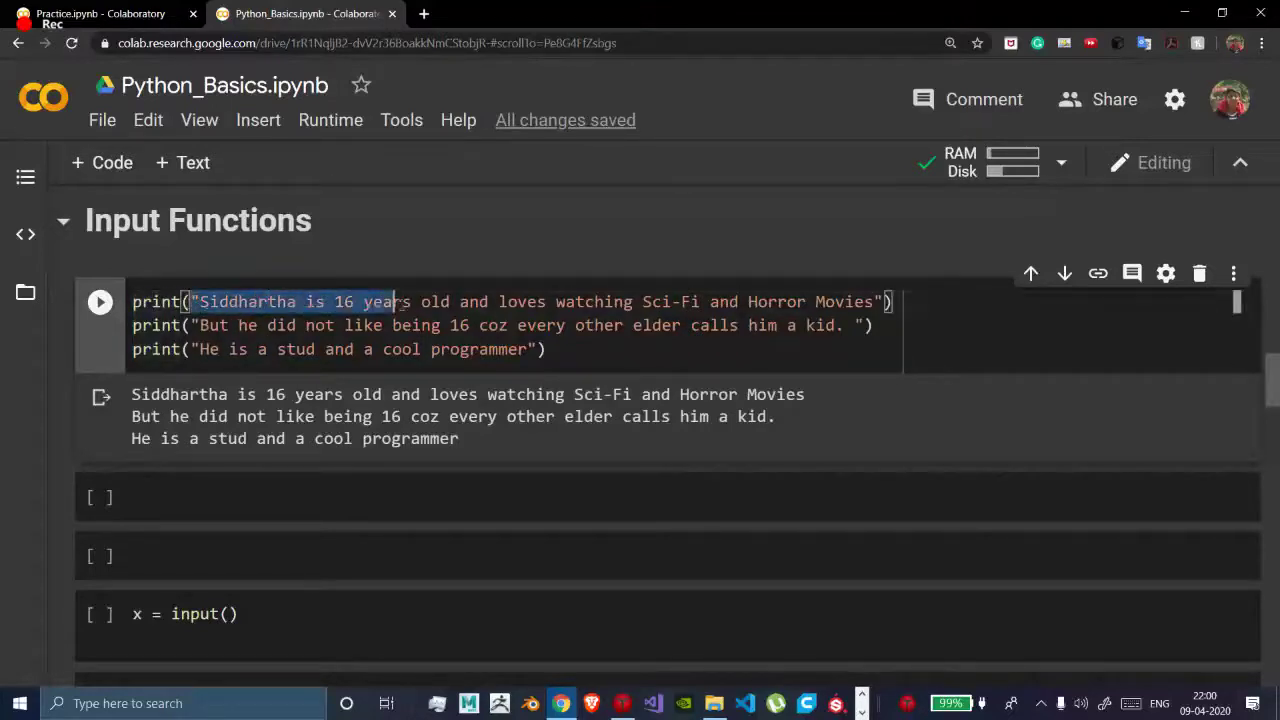
left_click_drag(393, 302, 800, 302)
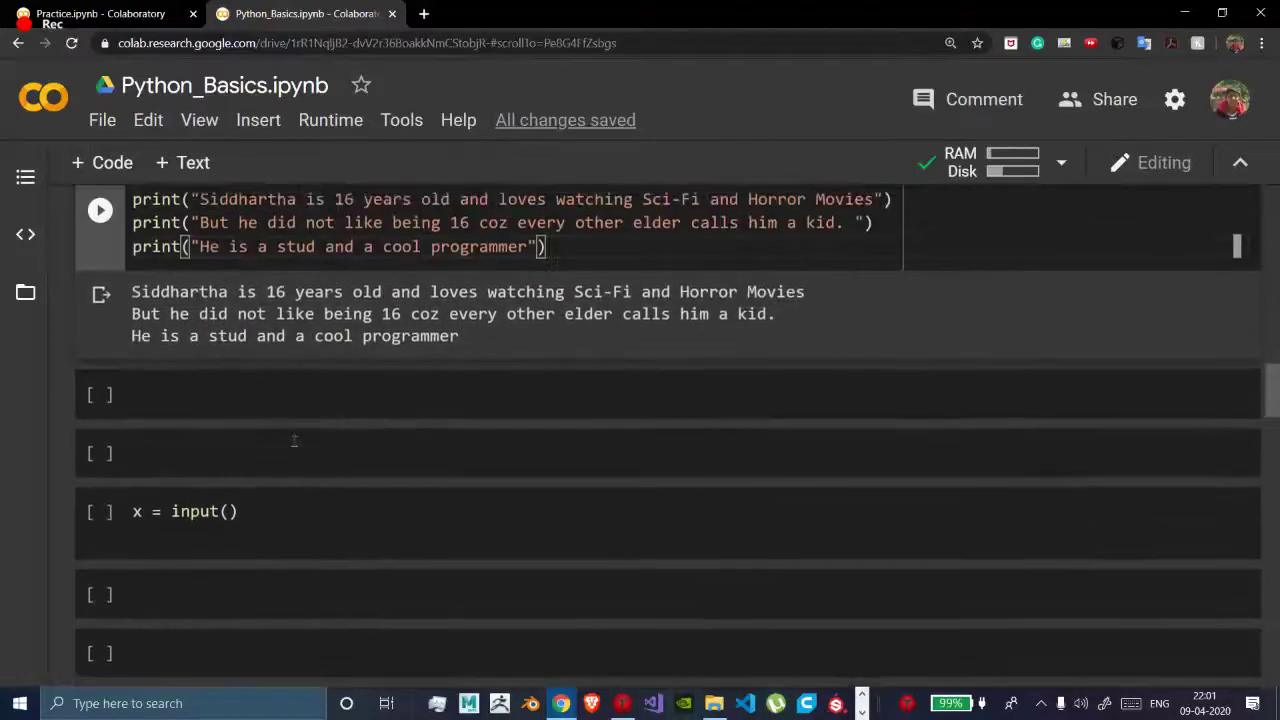
scroll("up", 3)
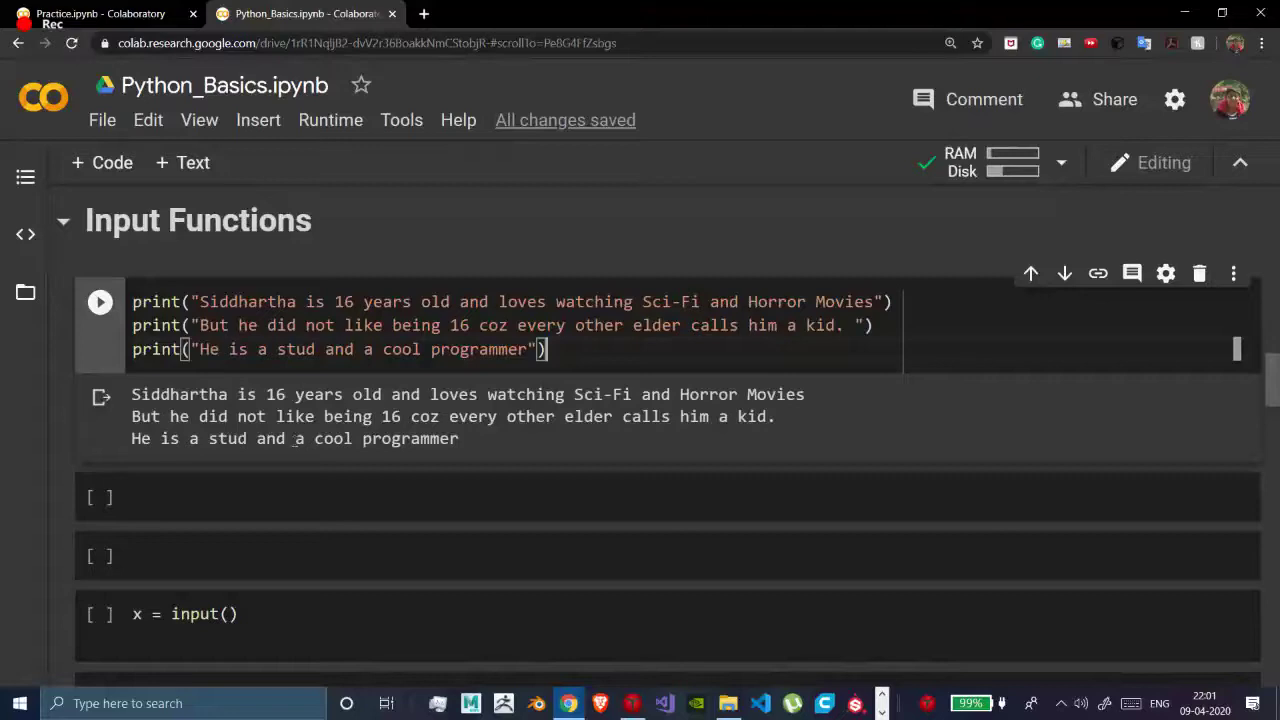
double_click(247, 301)
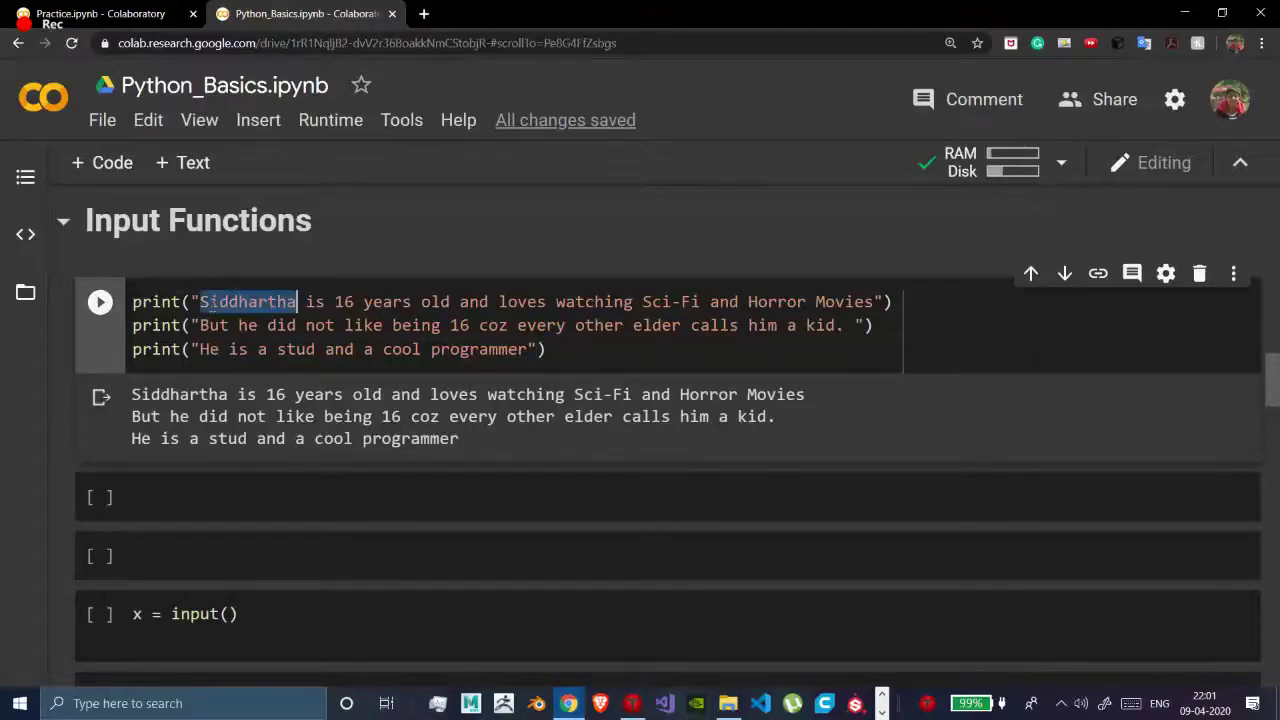
type("Ten")
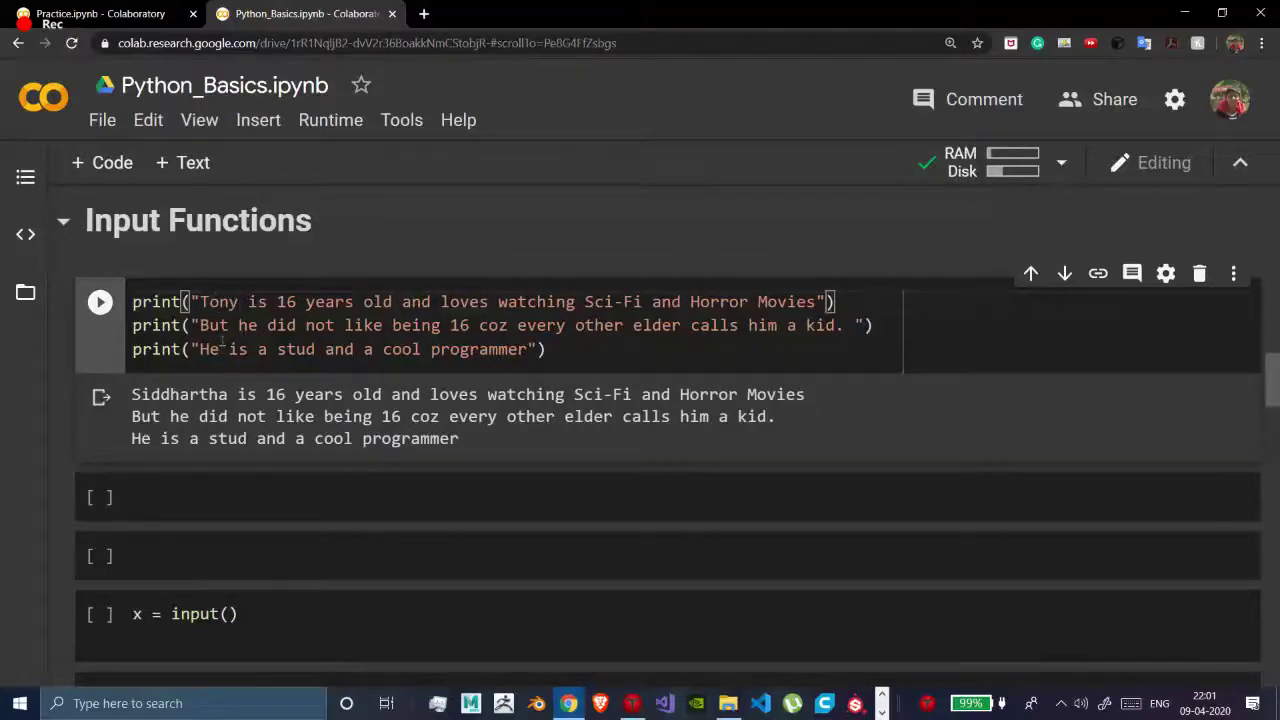
scroll("down", 3)
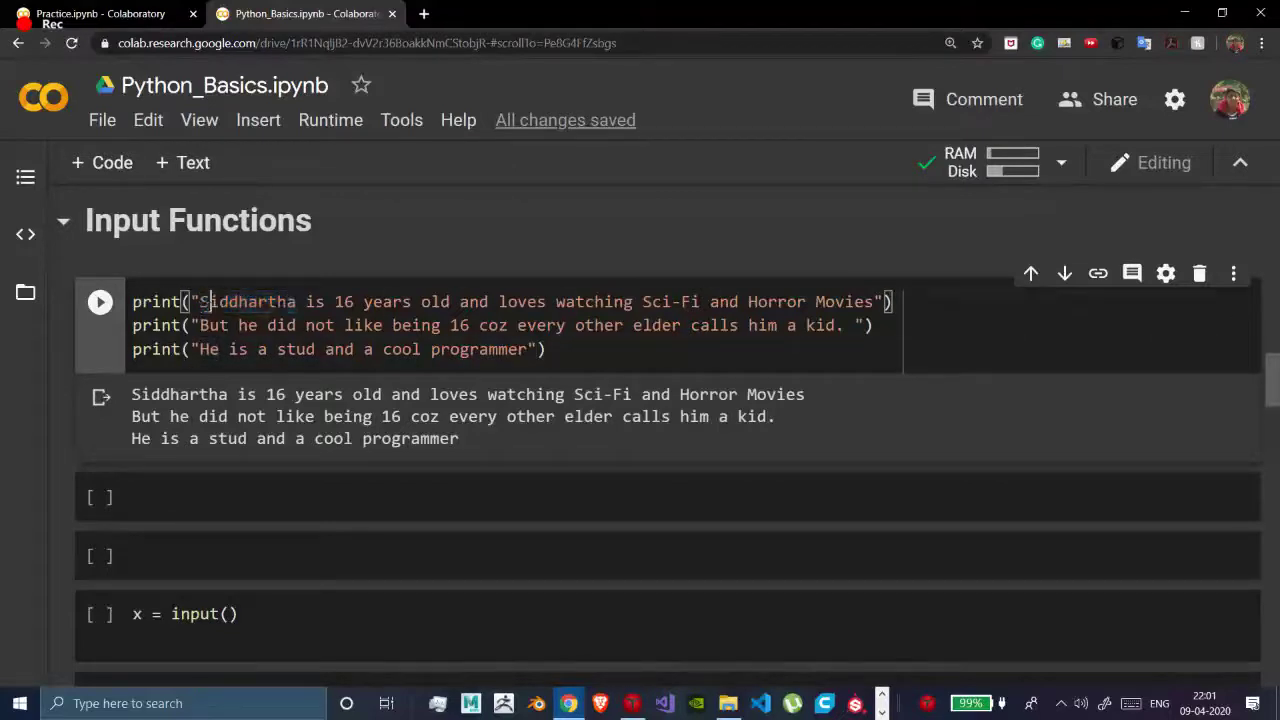
- Reselect the name, select 'x =' on the input line, and run with test entry sdgfsdf
double_click(244, 301)
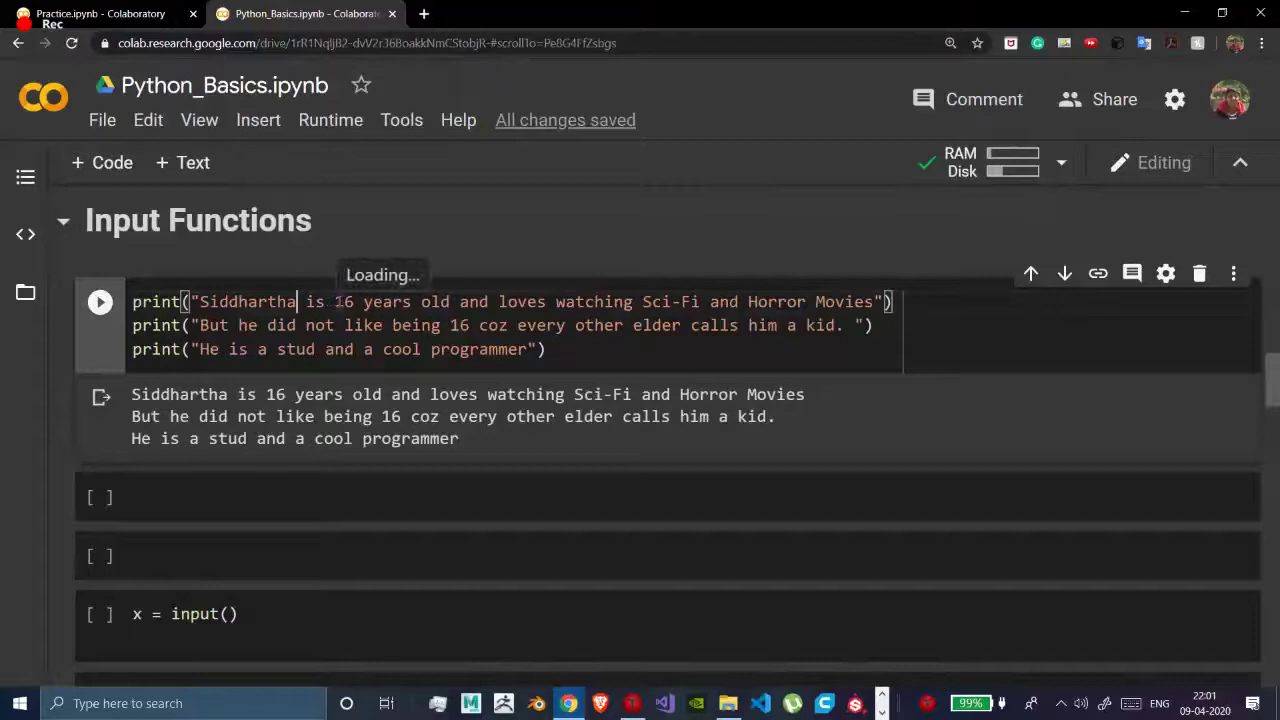
scroll("down", 3)
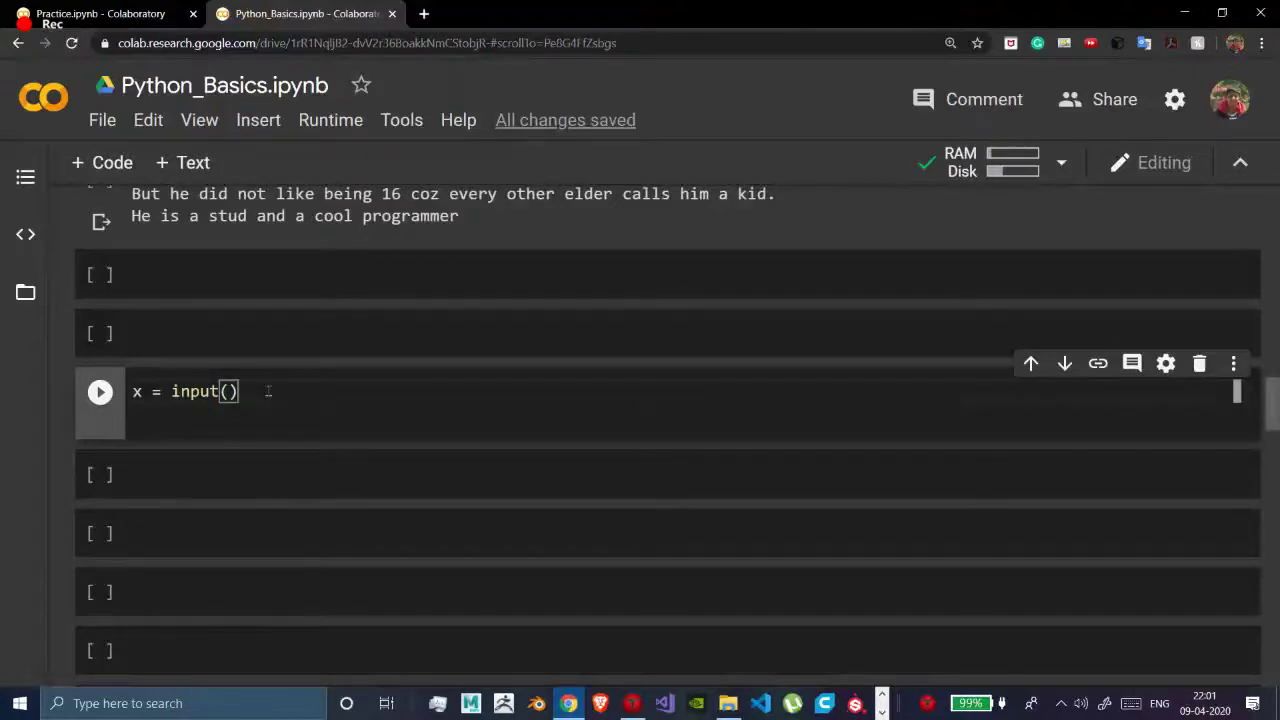
scroll("down", 3)
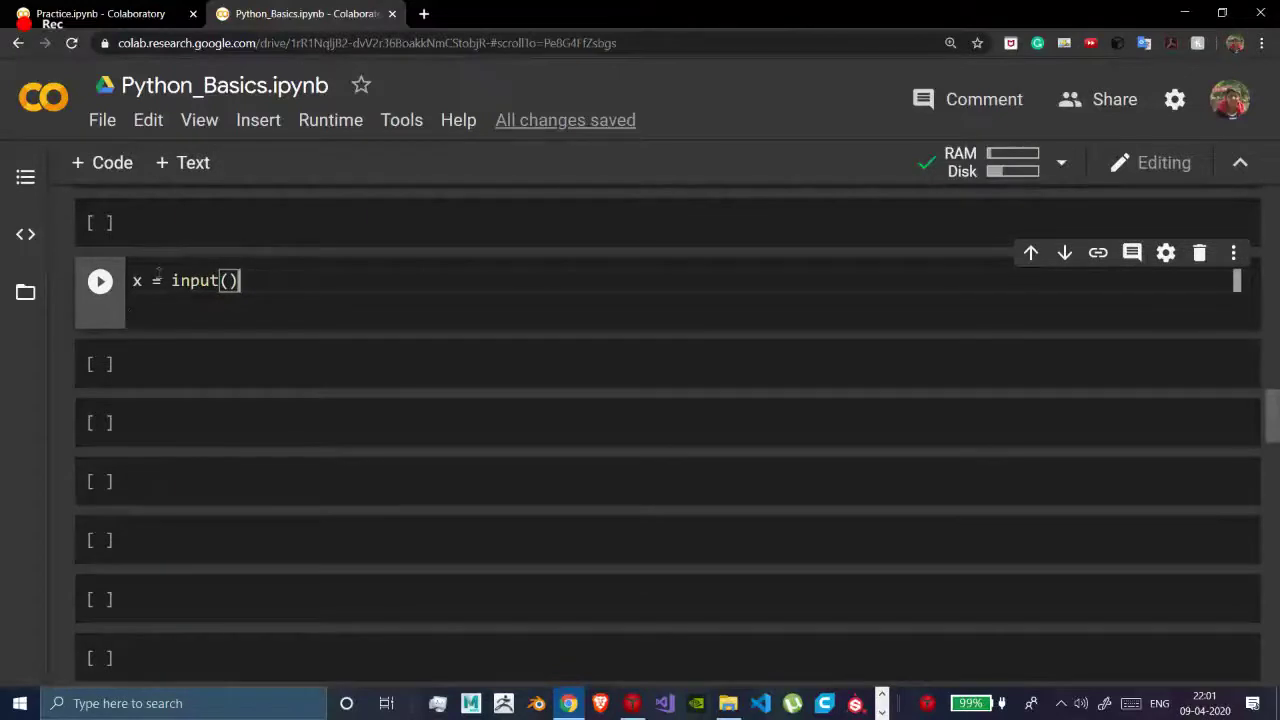
double_click(194, 280)
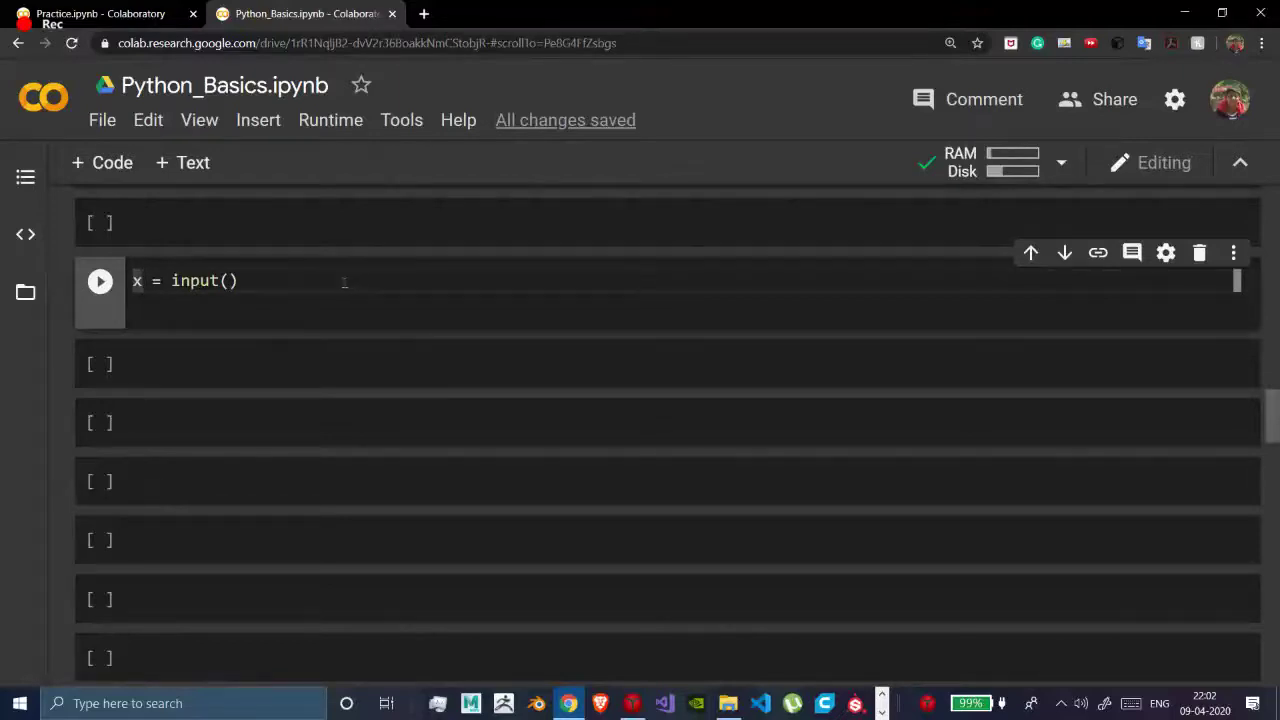
double_click(197, 280)
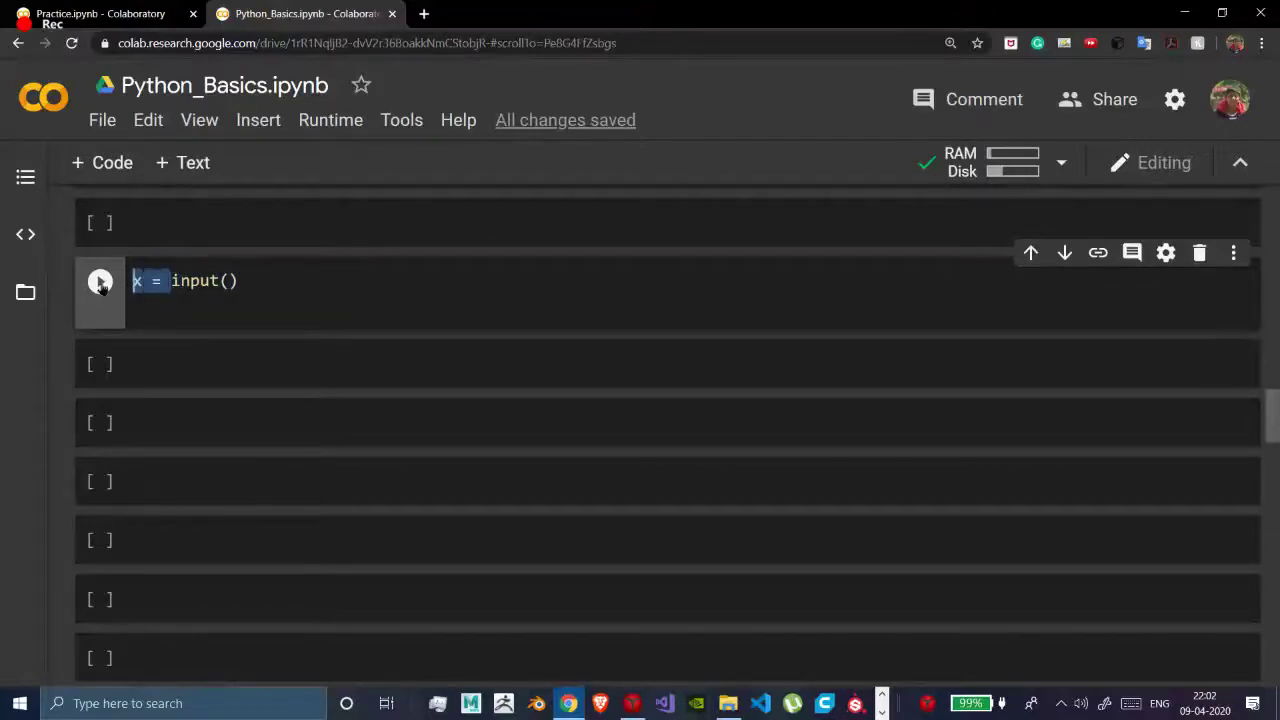
left_click(100, 281)
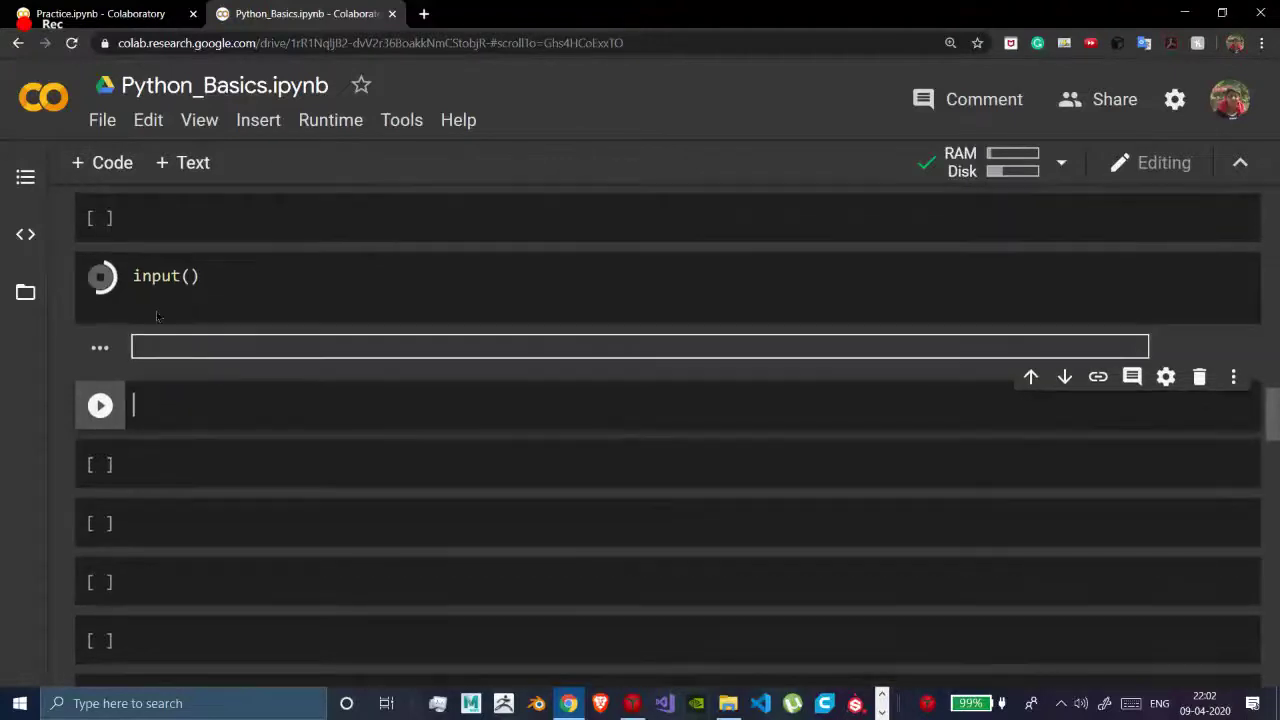
type("sdgfsdf")
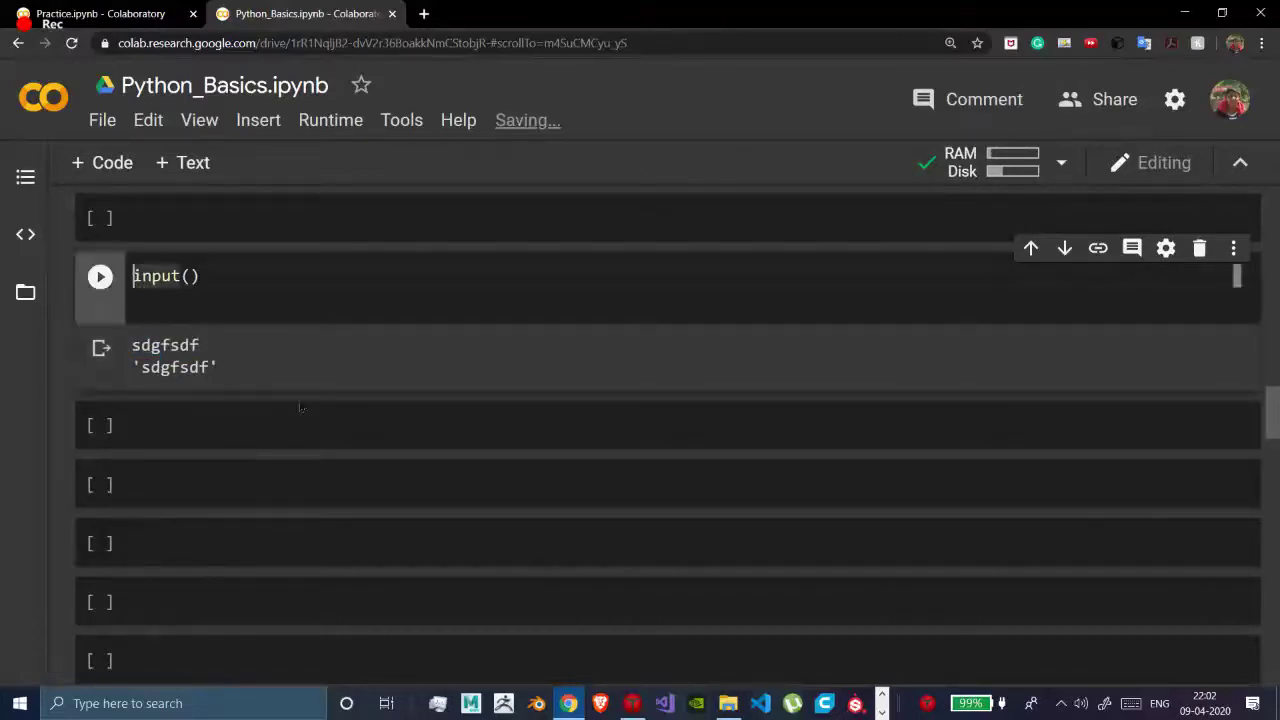
- Retype 'x =' and rework input()'s parentheses, adding empty quotes inside
type("x =")
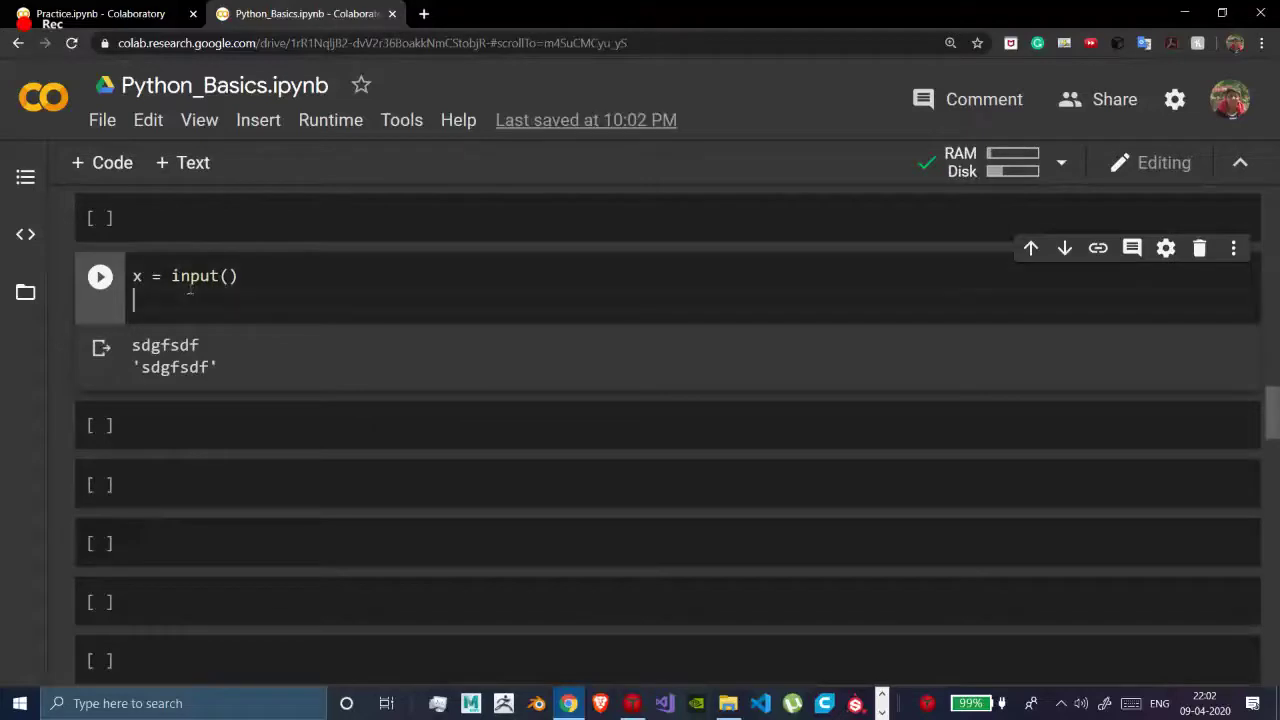
double_click(194, 276)
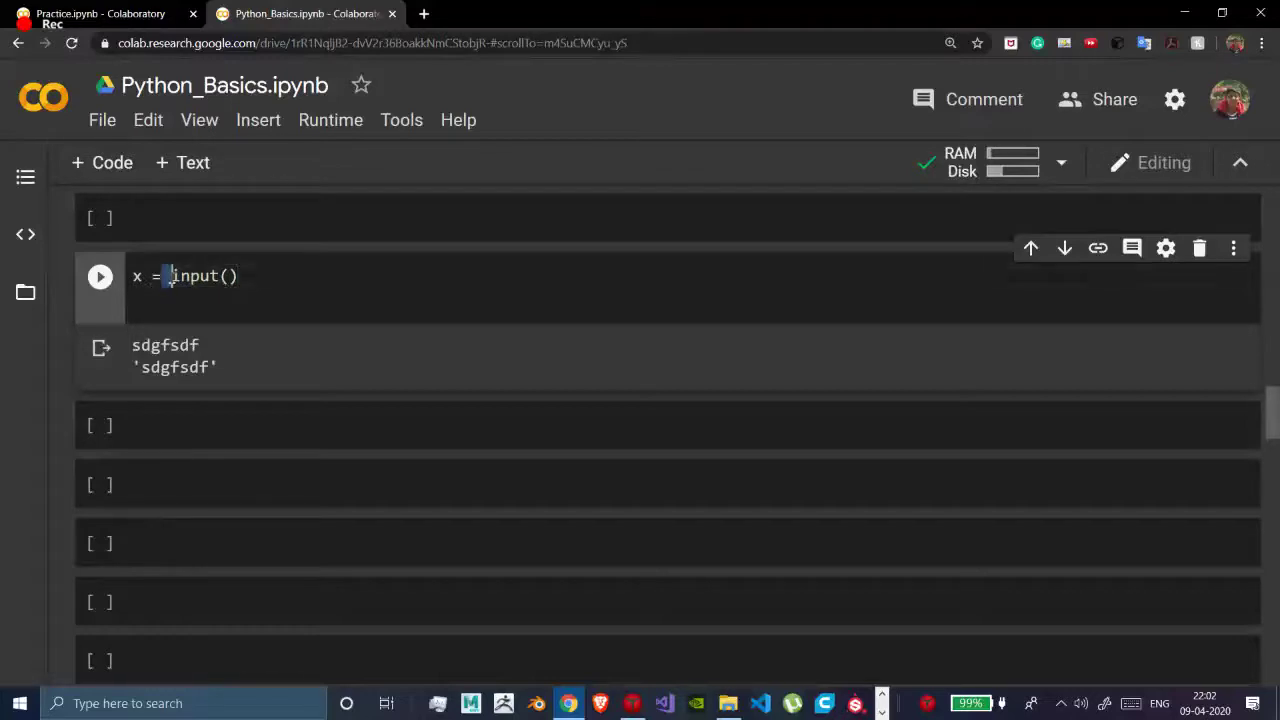
type("(")
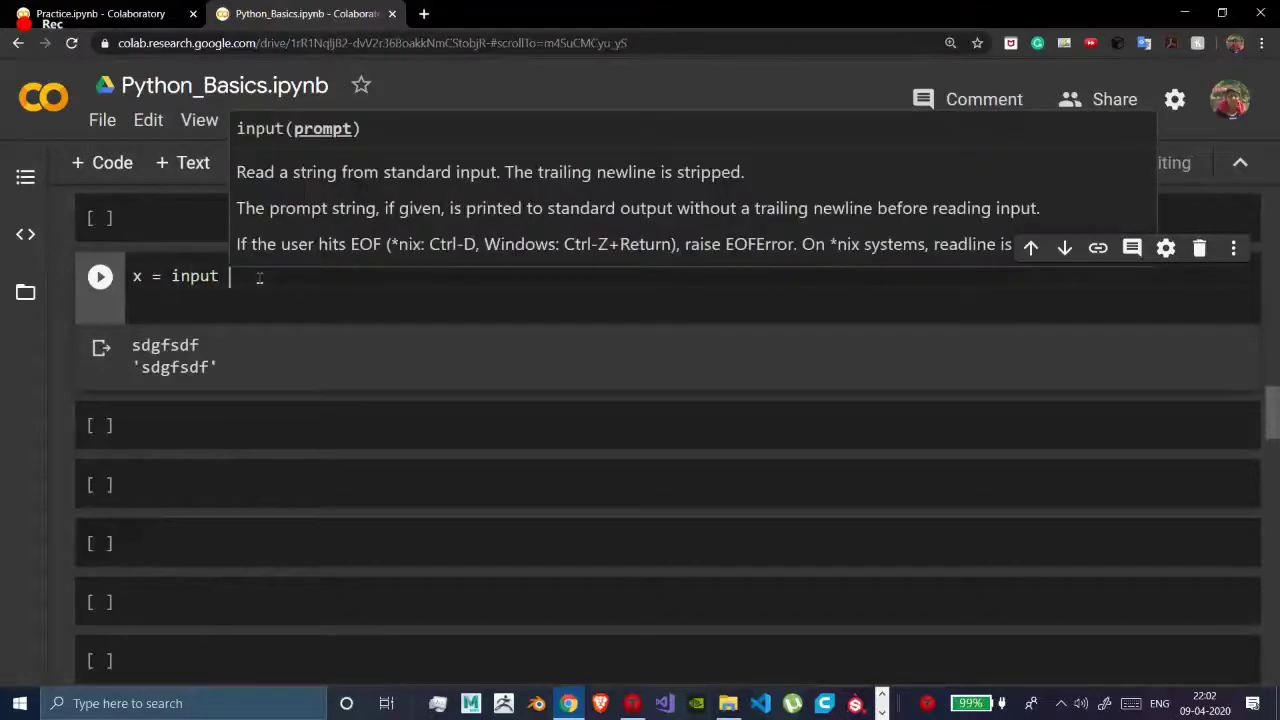
type("()")
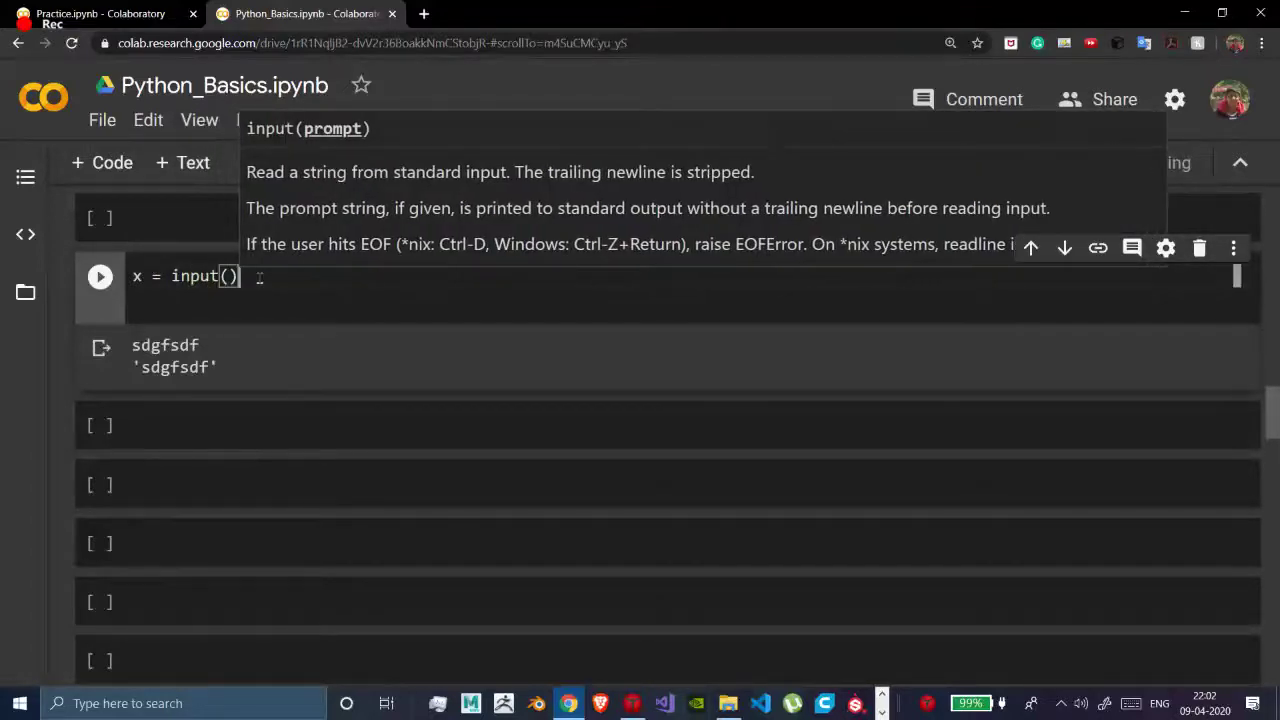
double_click(196, 276)
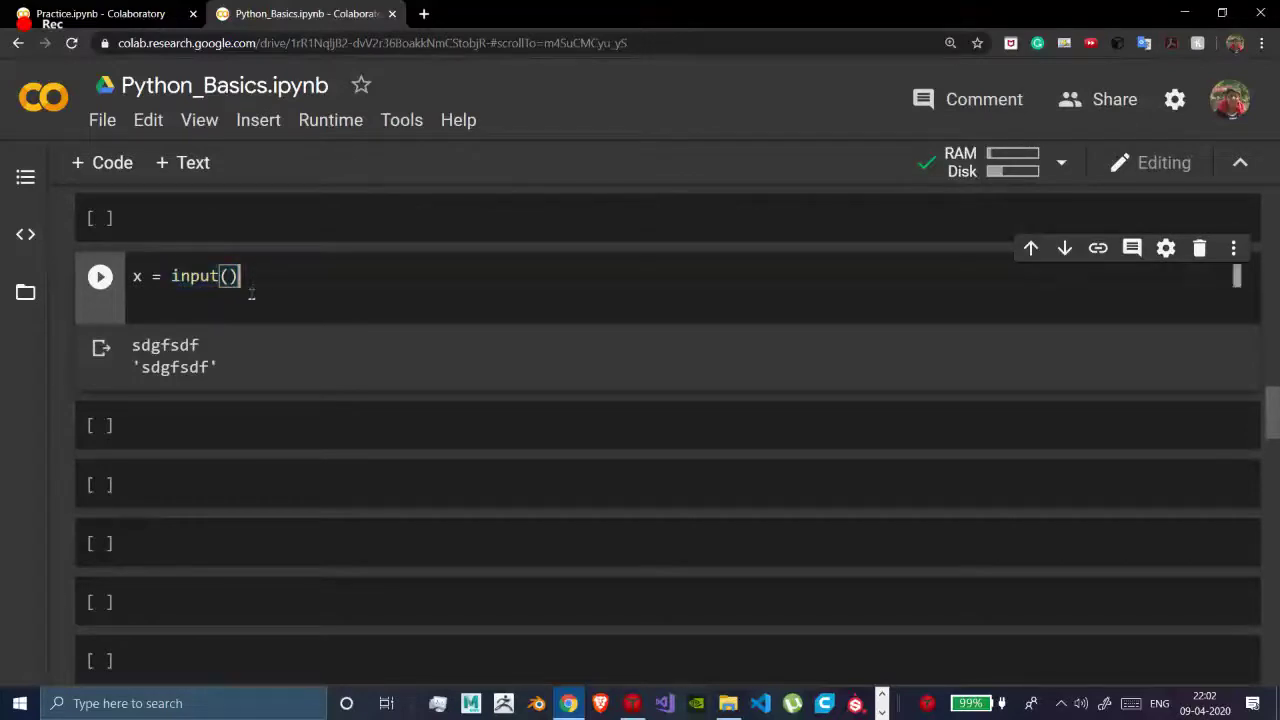
mouse_move(230, 276)
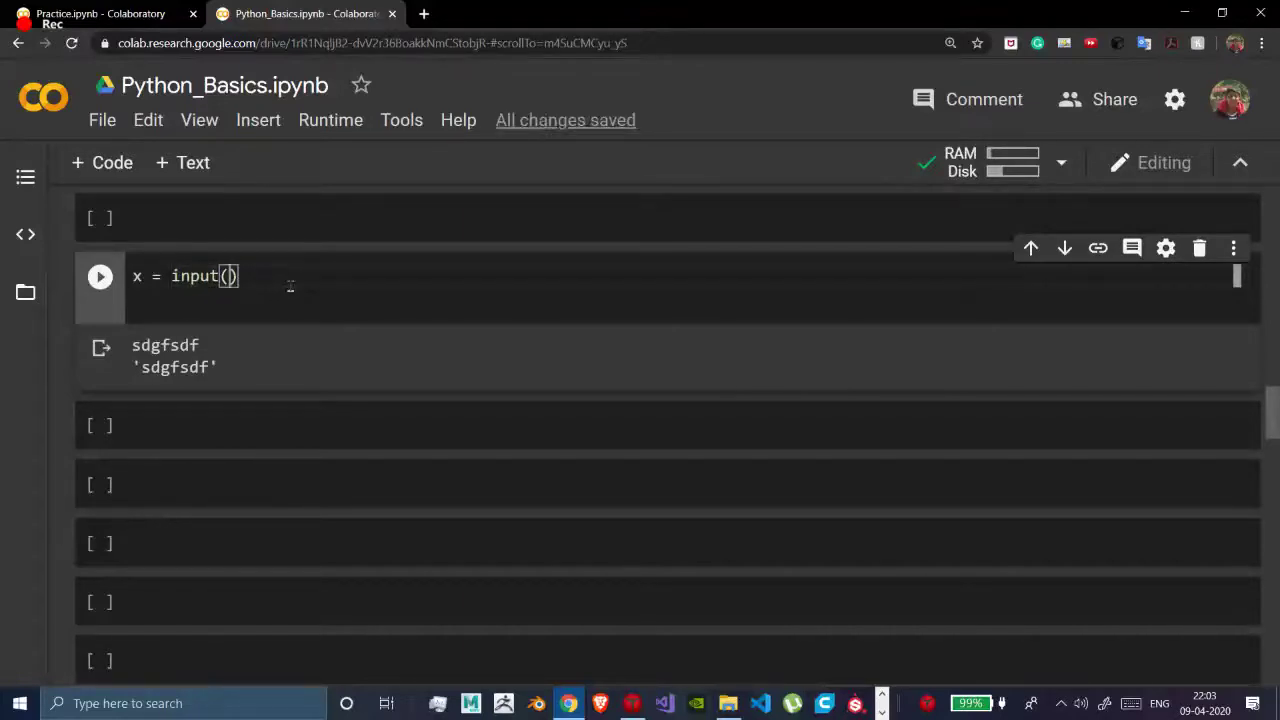
type("\"\"")
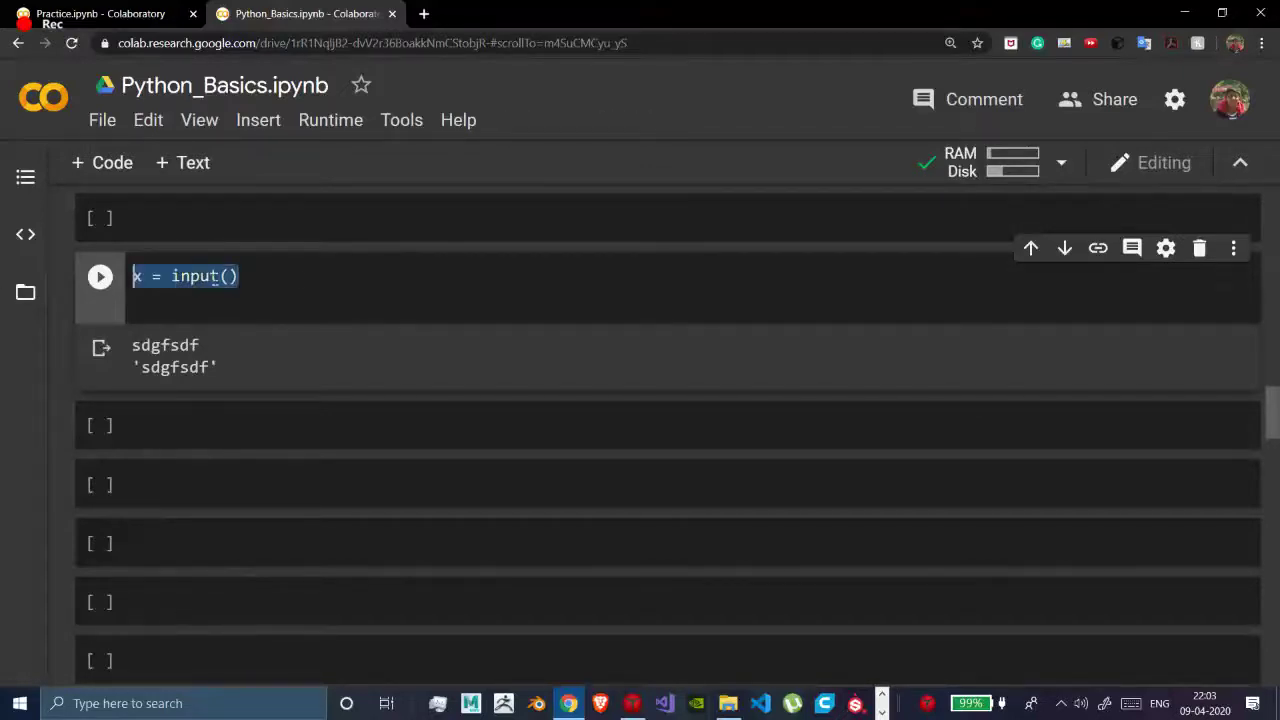
left_click(230, 276)
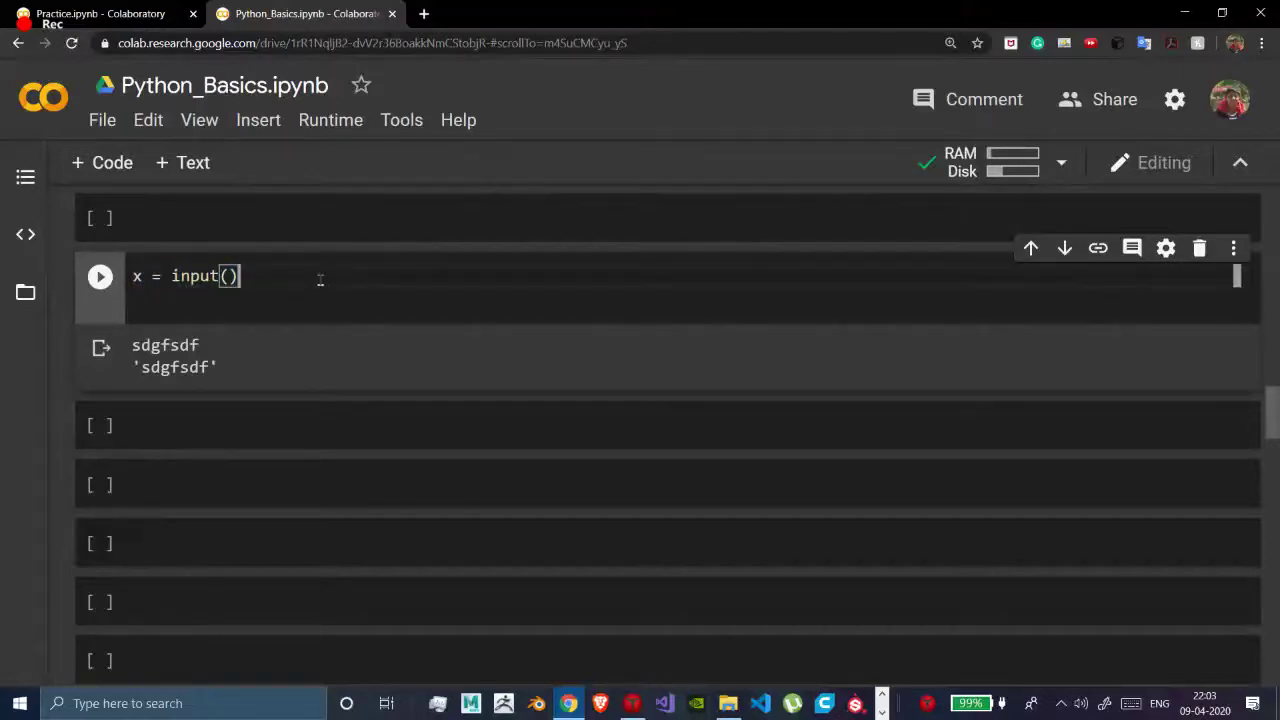
- Write print(f"{x} is my very good friend") as the cell's second line
type("pri")
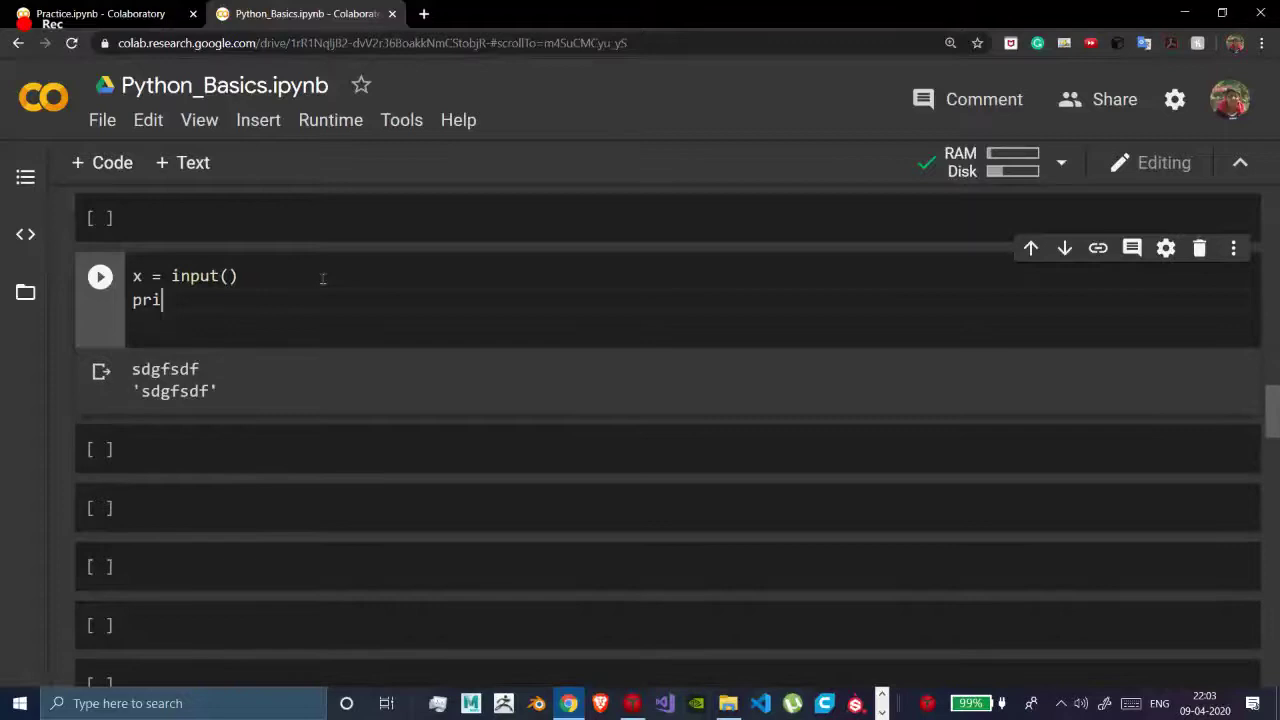
type("nt(x)")
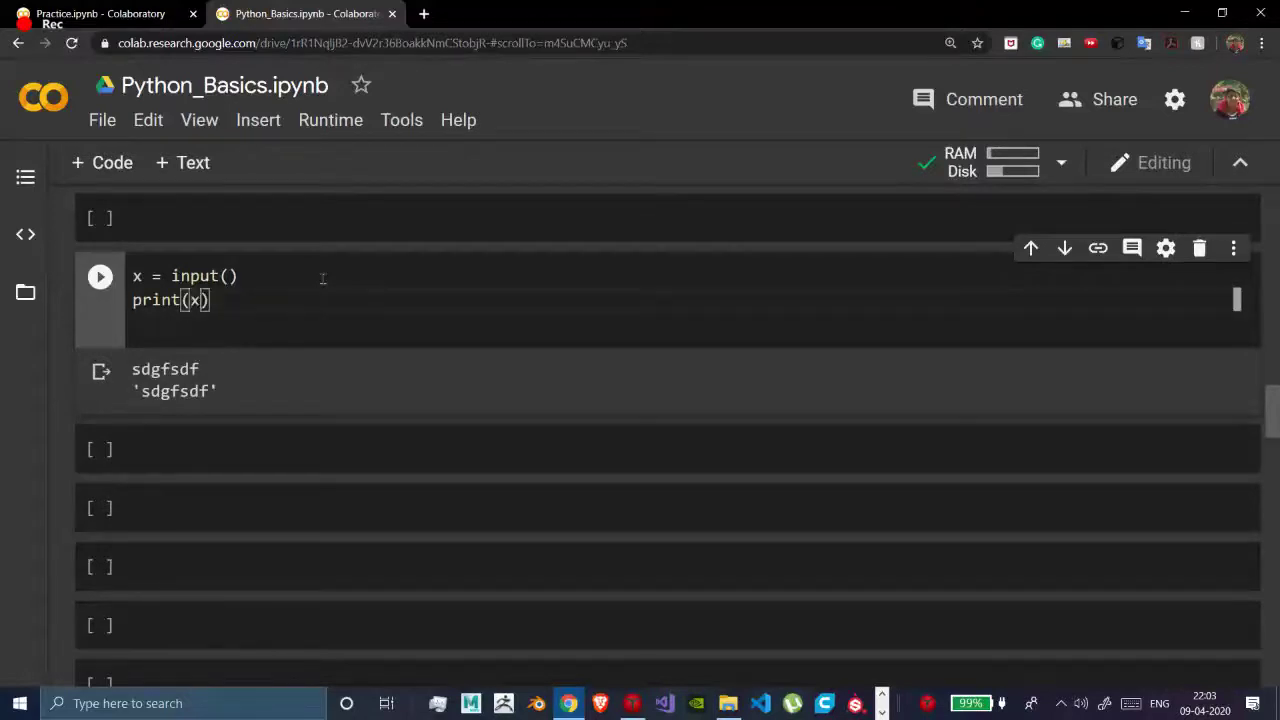
type("+")
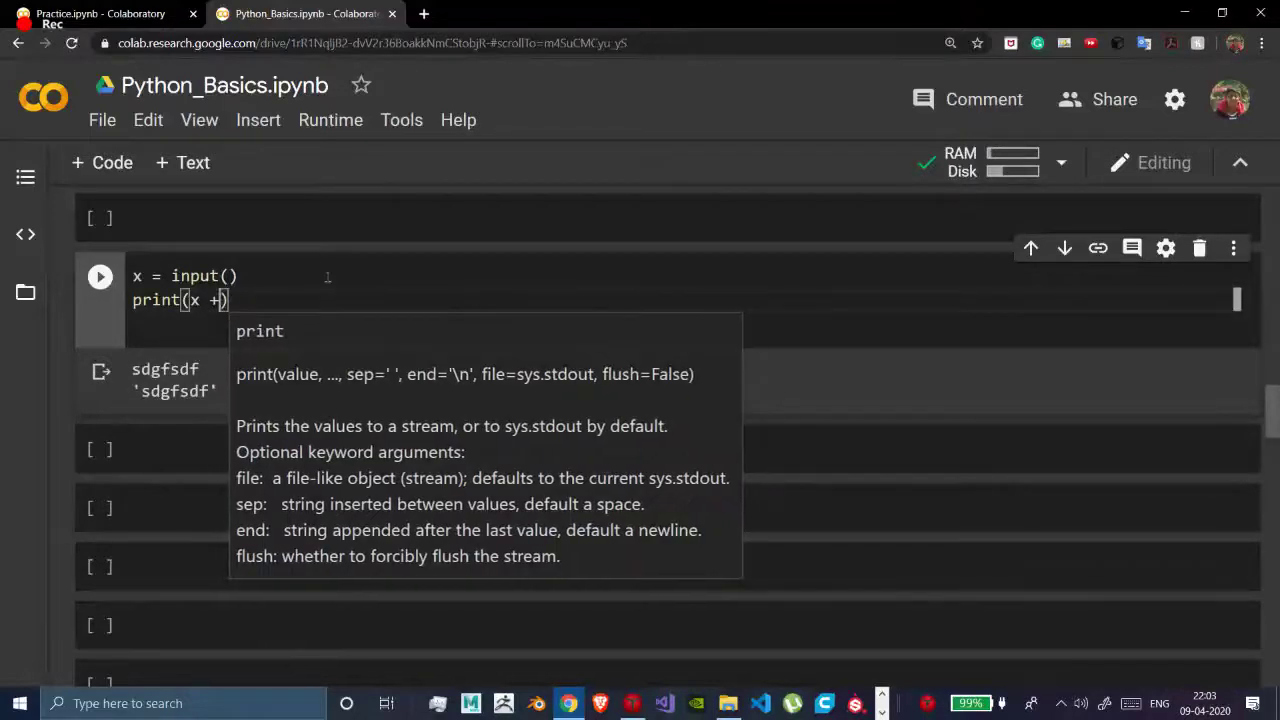
type("f")
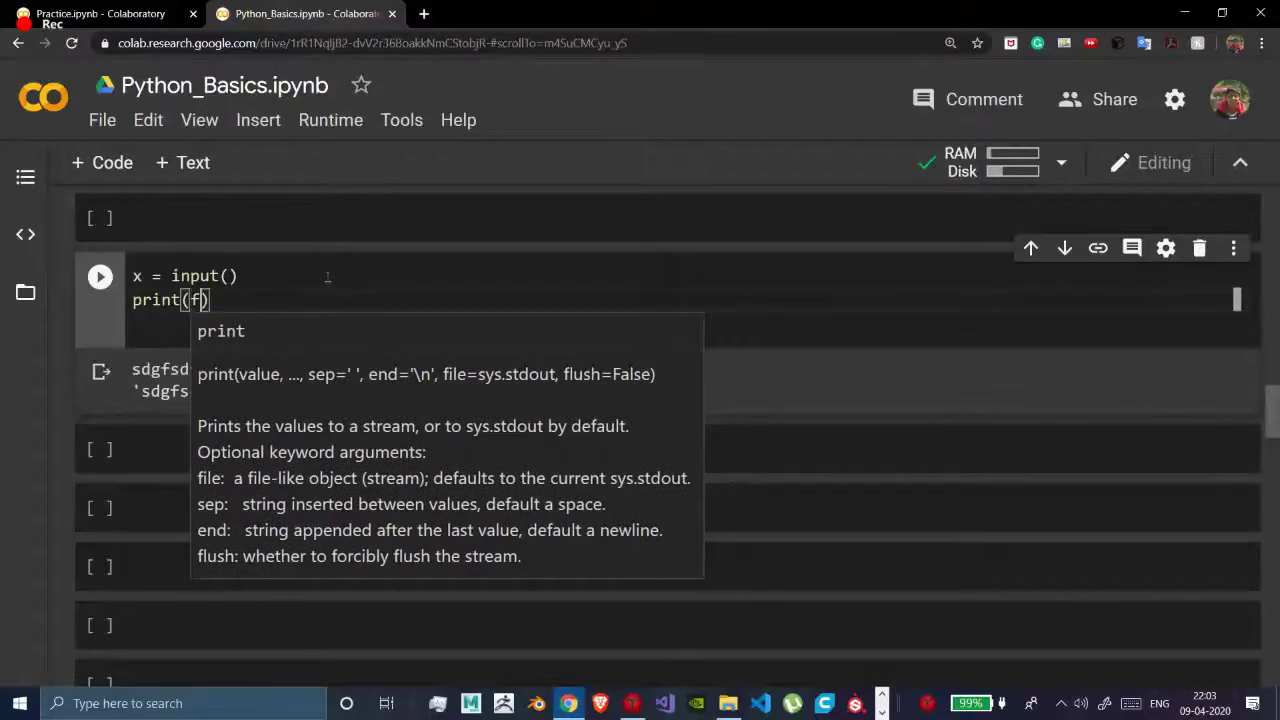
type("\"")
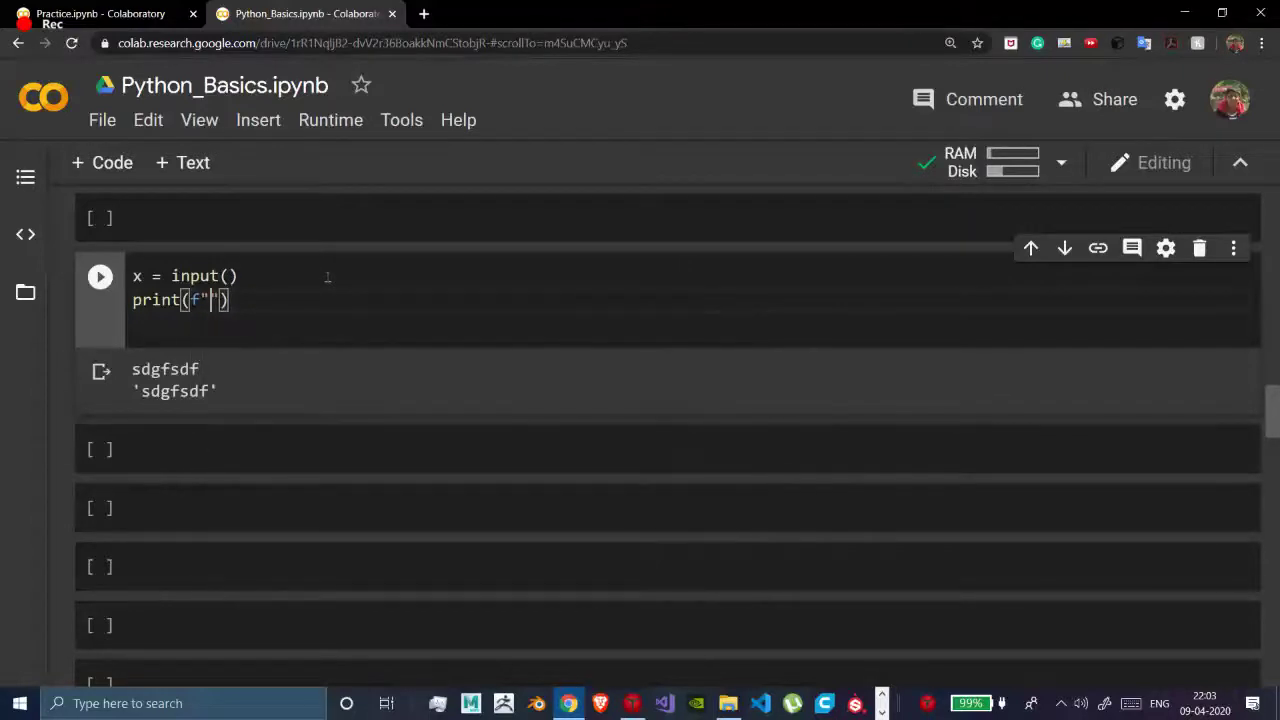
type("{}")
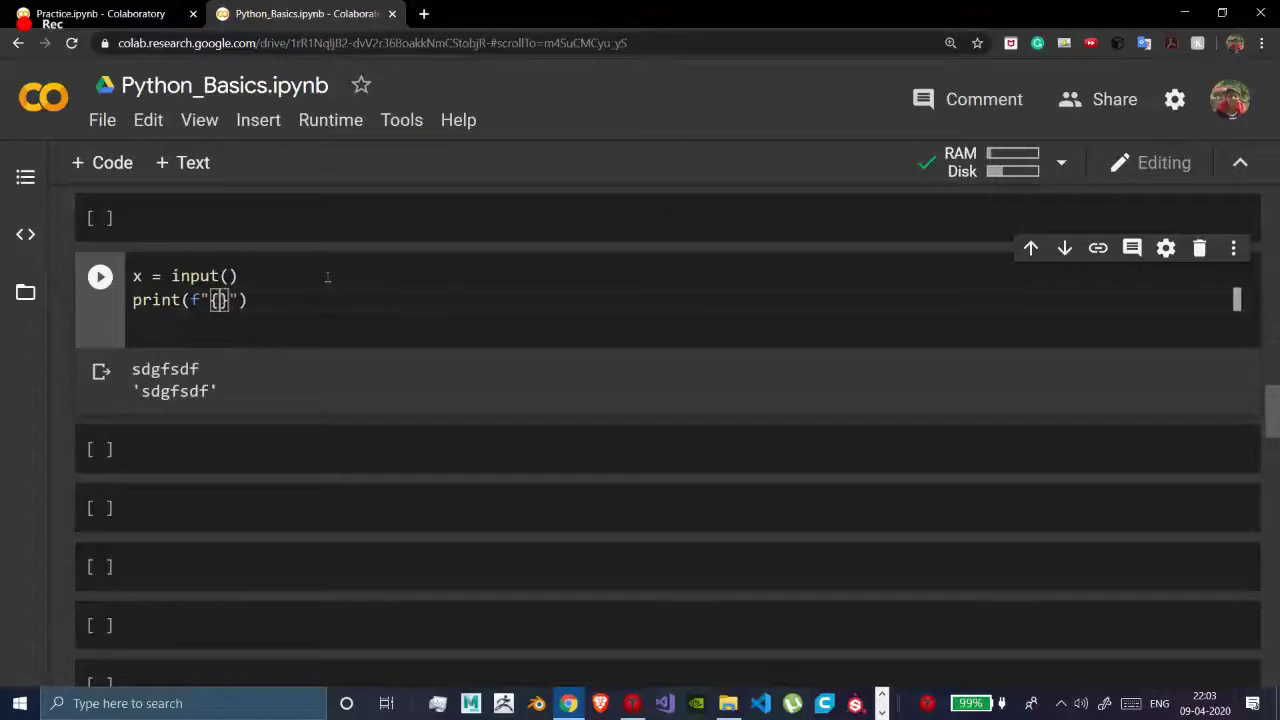
type("x} is my very")
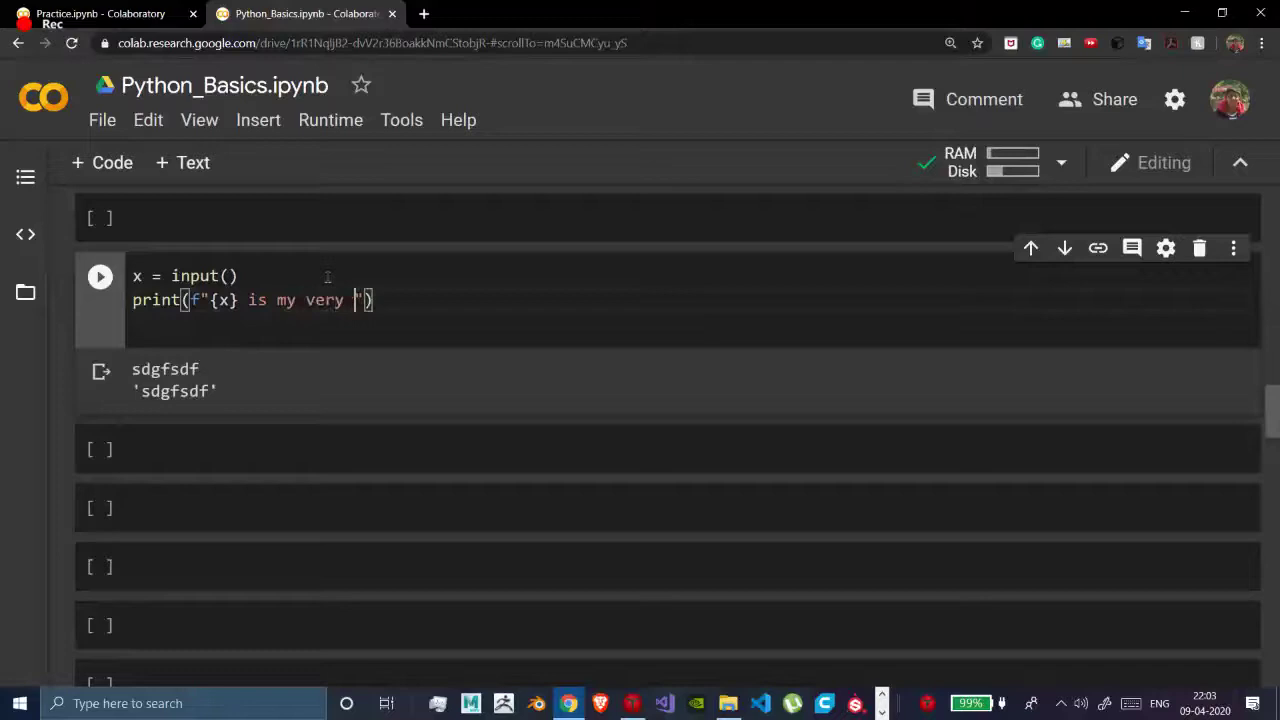
type("good fri")
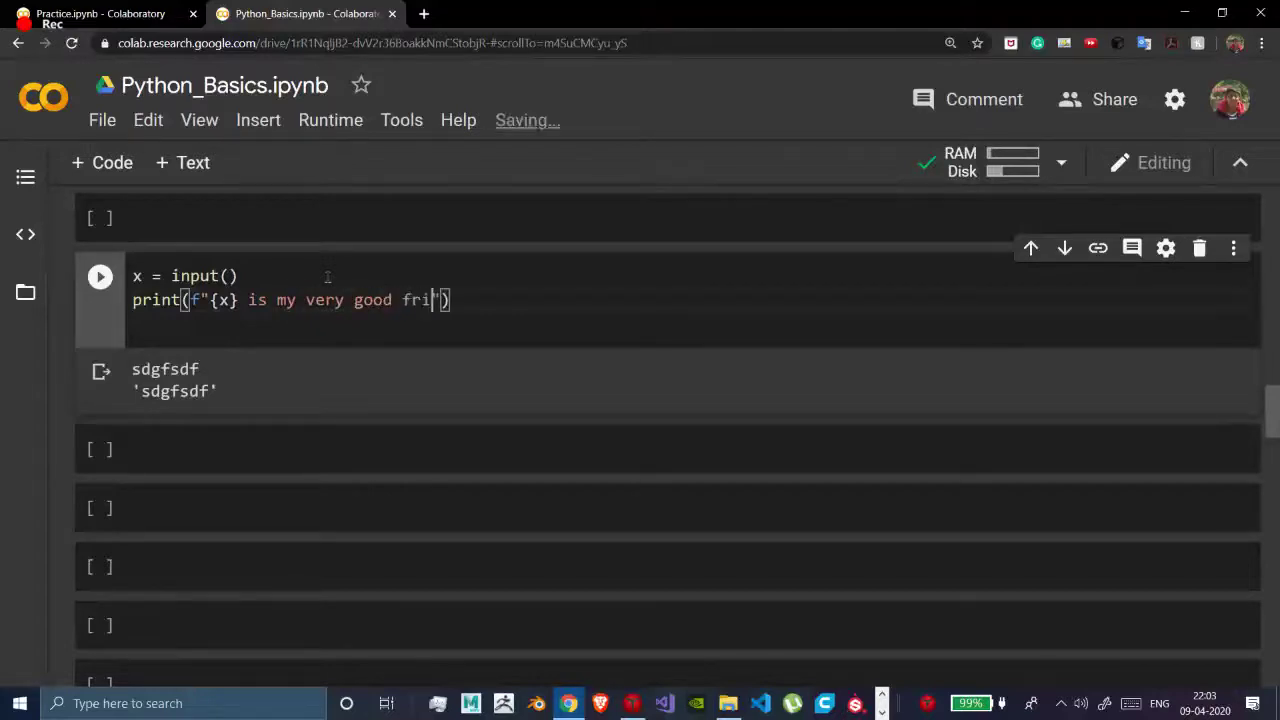
type("end")
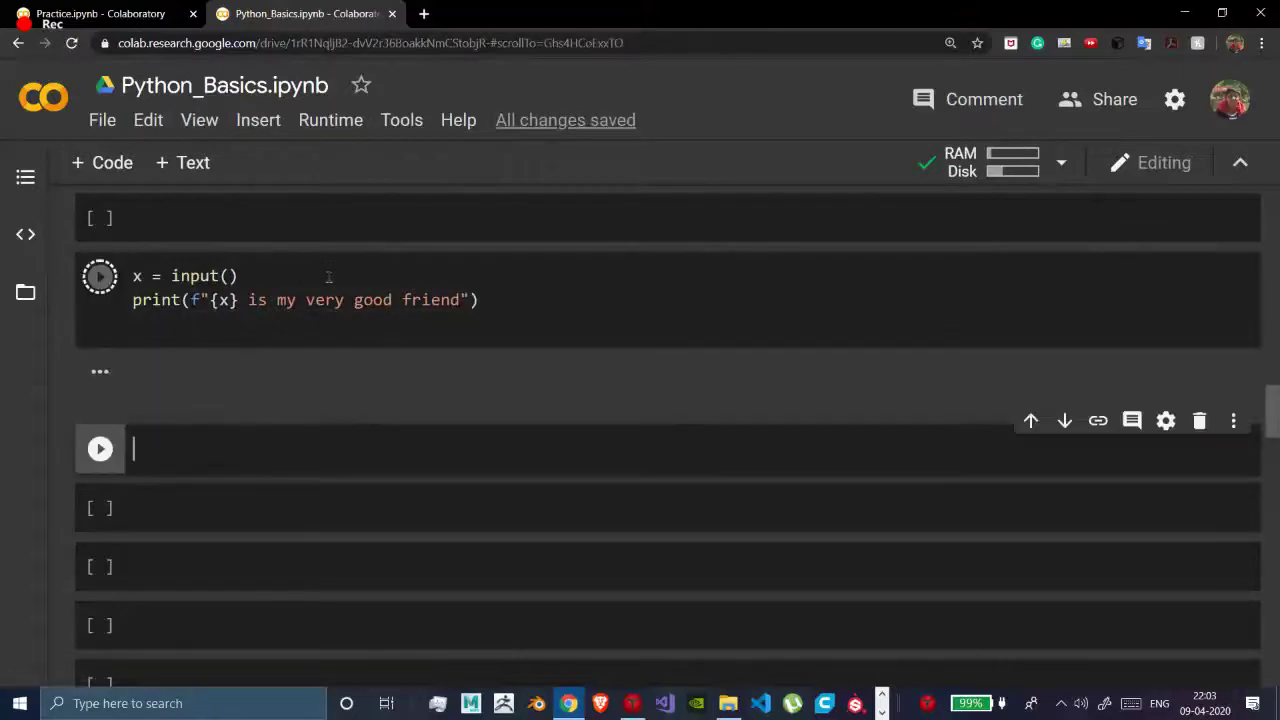
- Enter Captain America at the input prompt, then select {x} in the code
left_click(100, 276)
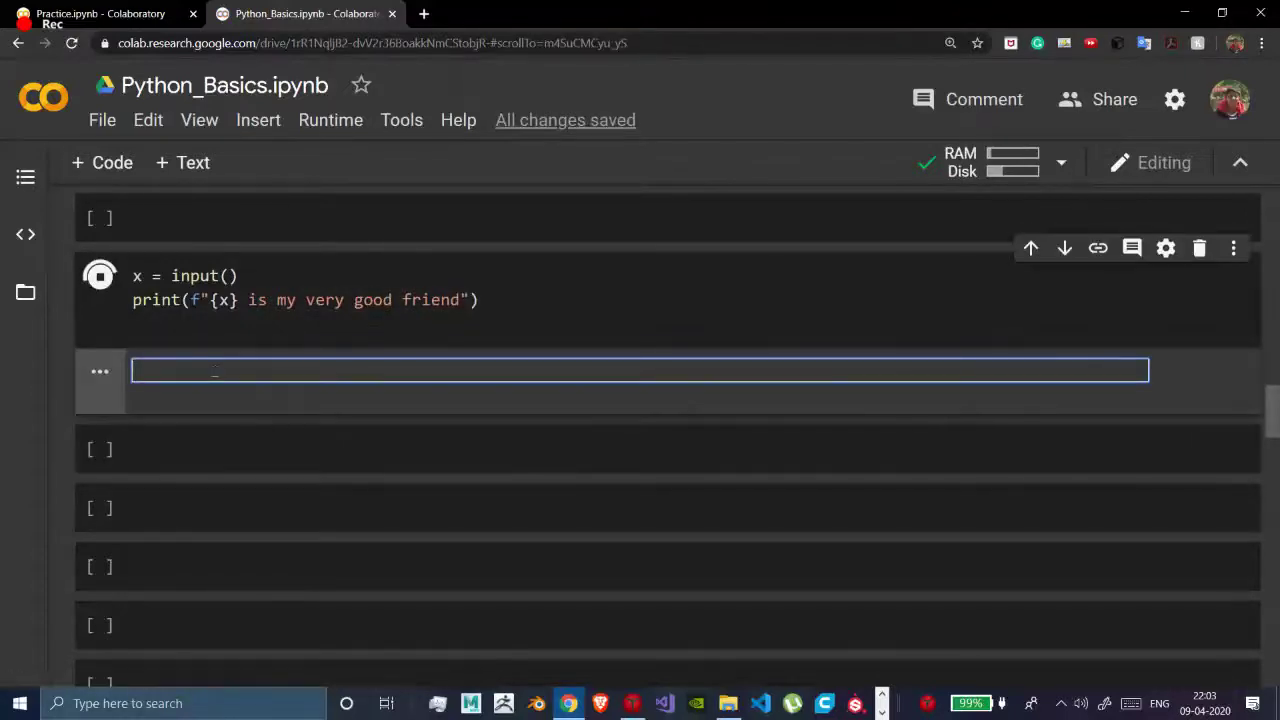
type("Jac")
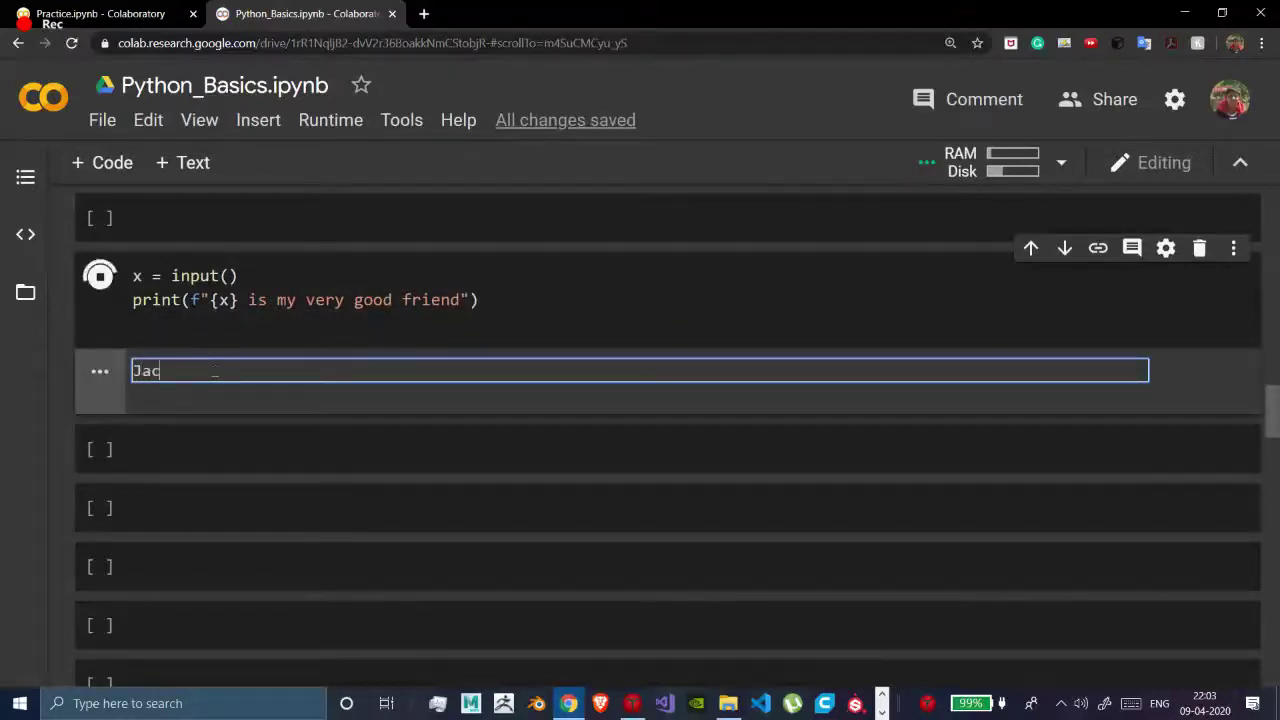
type("Captain")
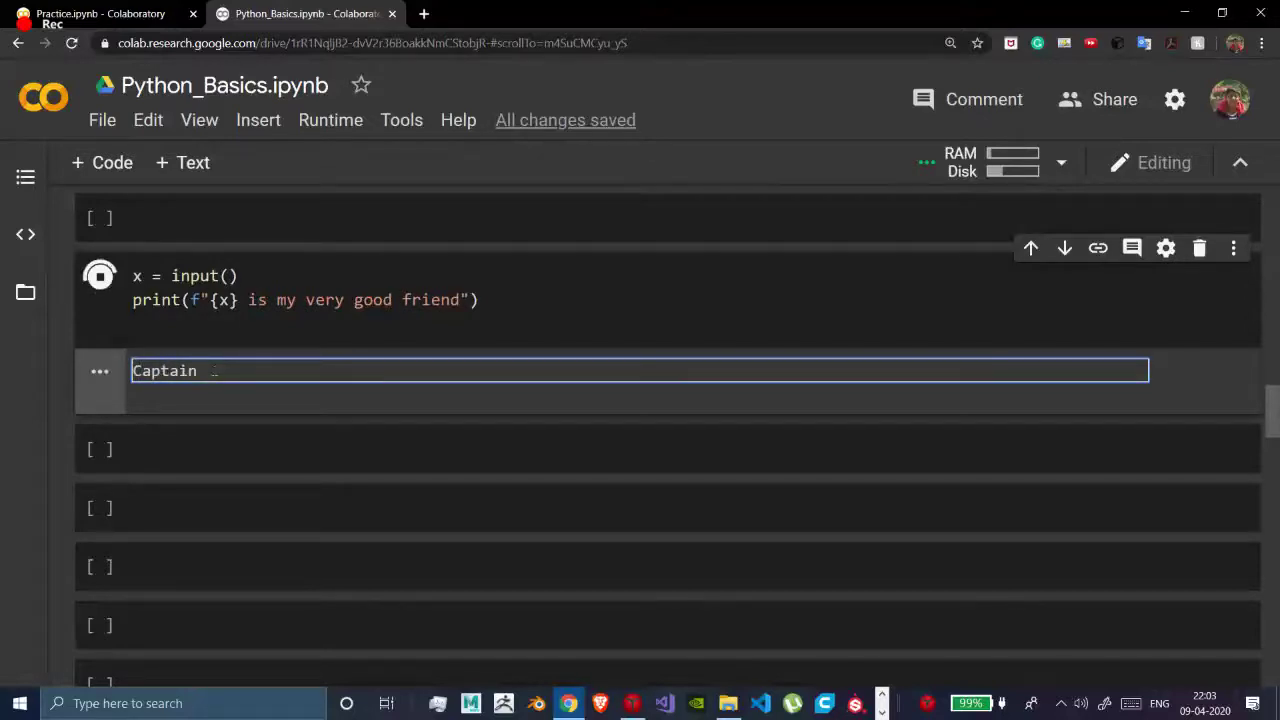
type("Am")
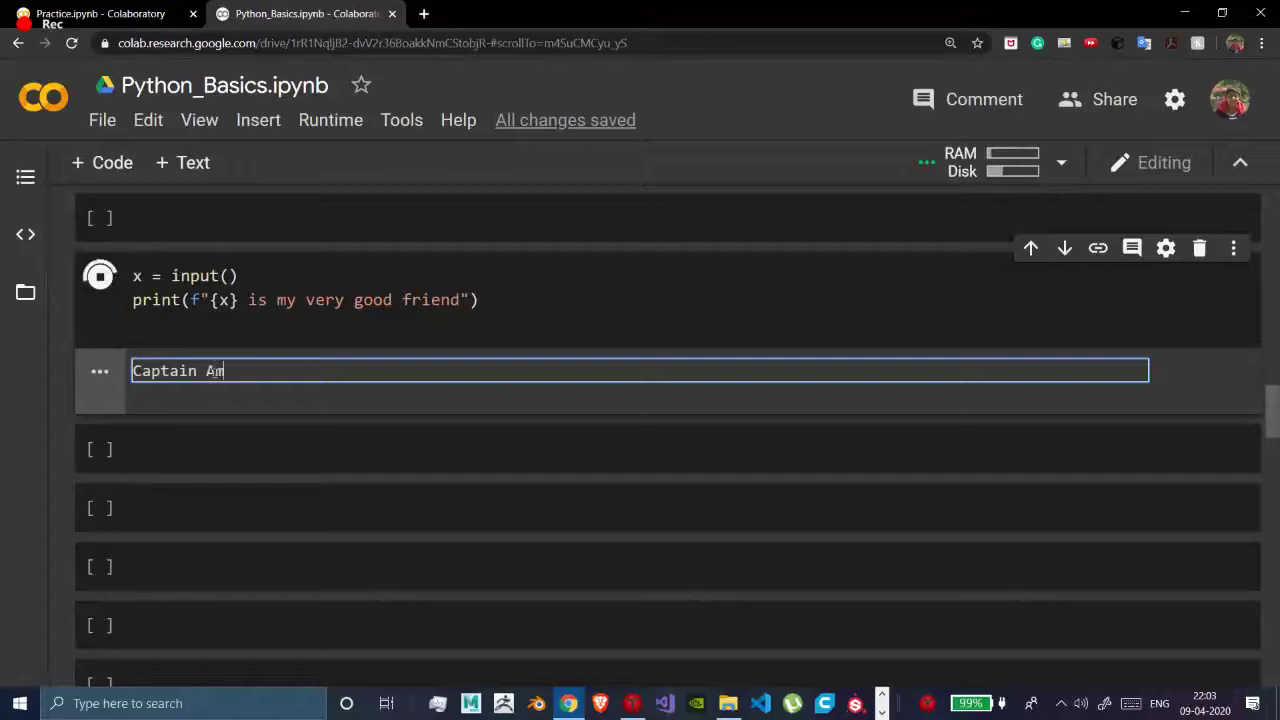
key("enter")
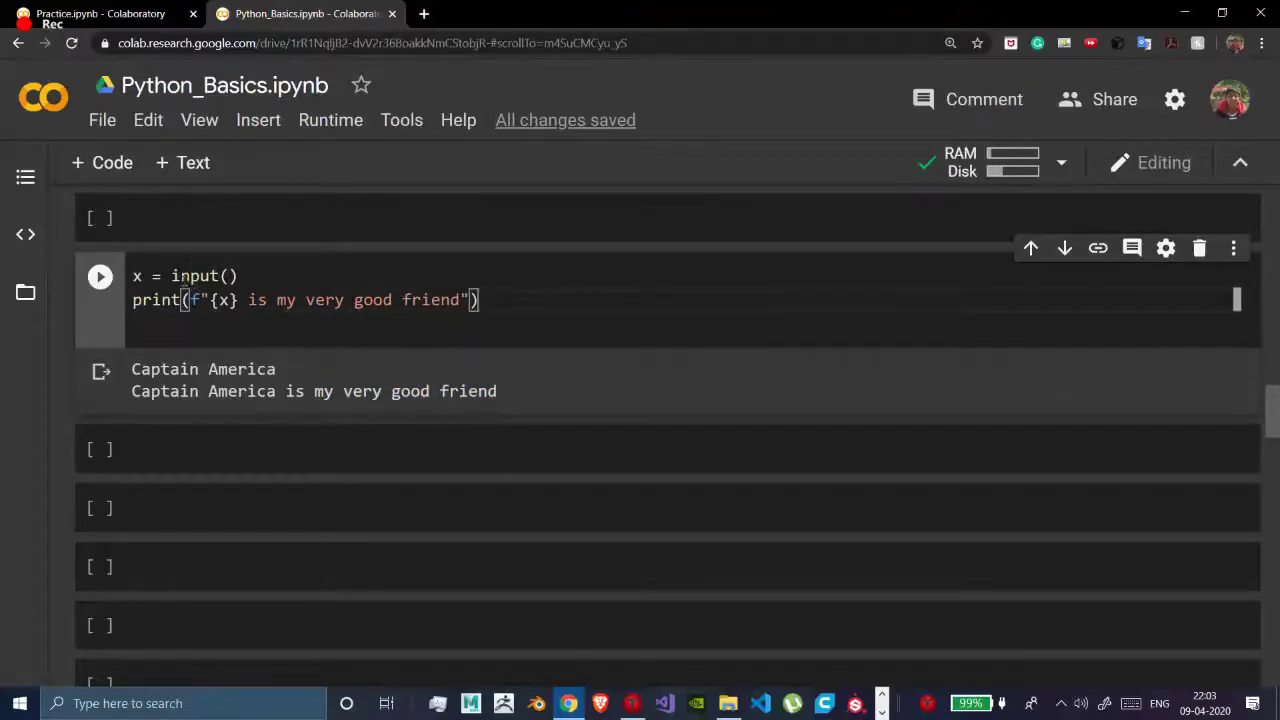
double_click(204, 276)
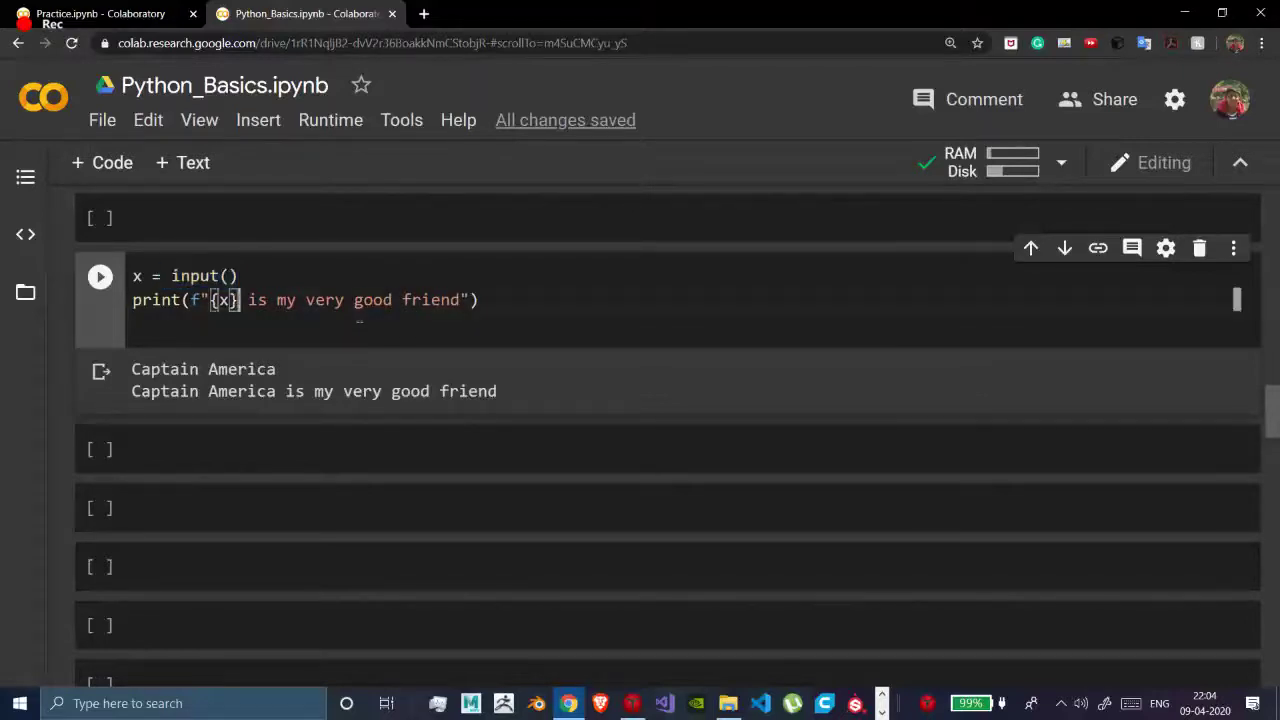
mouse_move(638, 322)
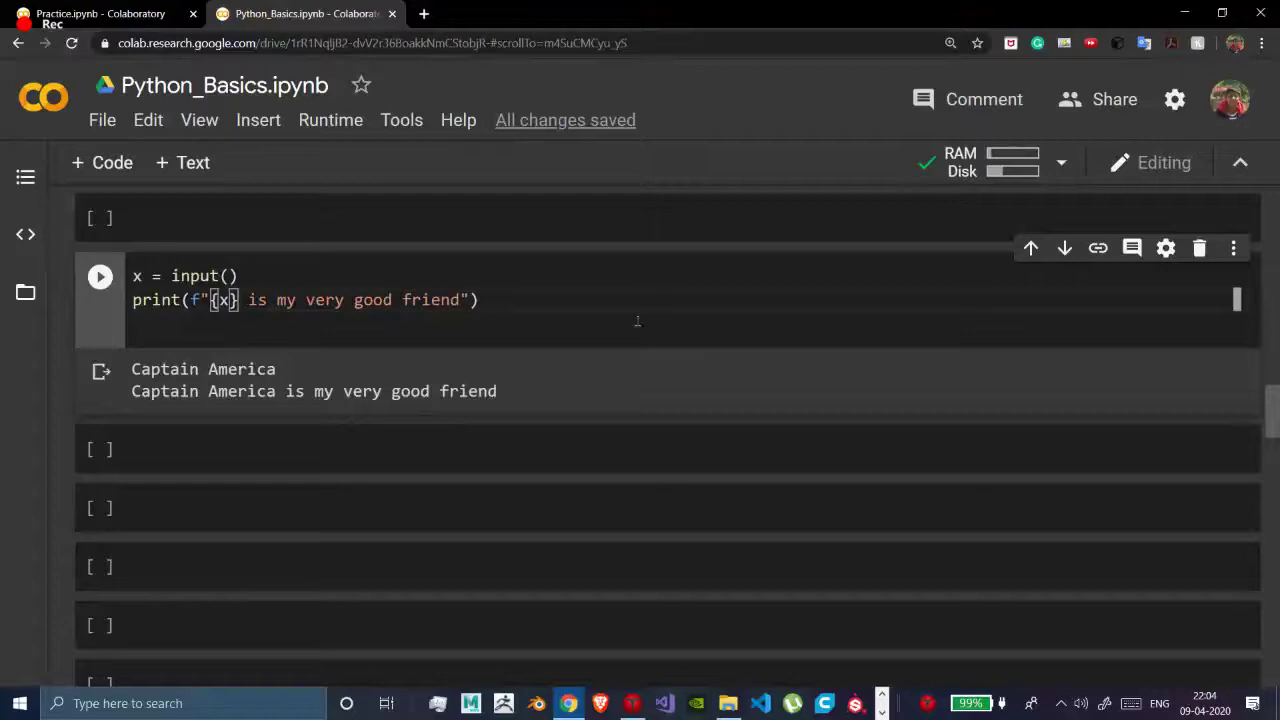
key("enter")
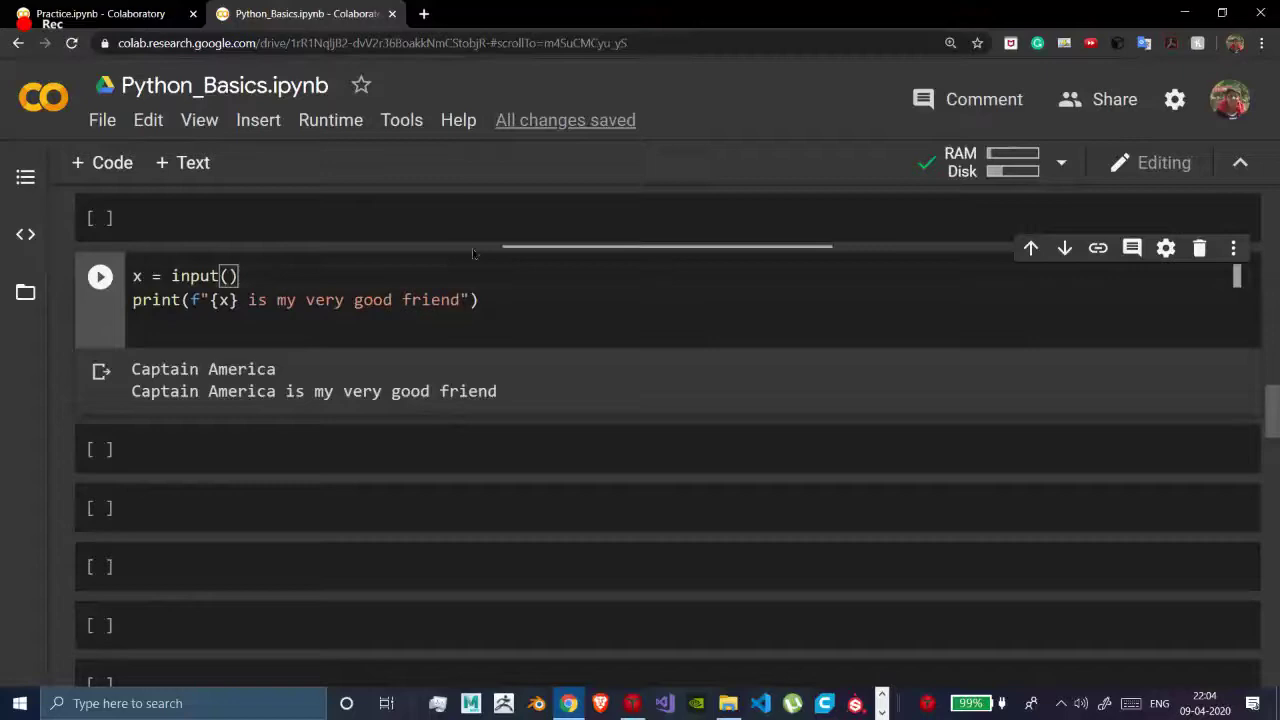
- Rerun and stop the waiting cell, then type Name inside input()
scroll("down", 3)
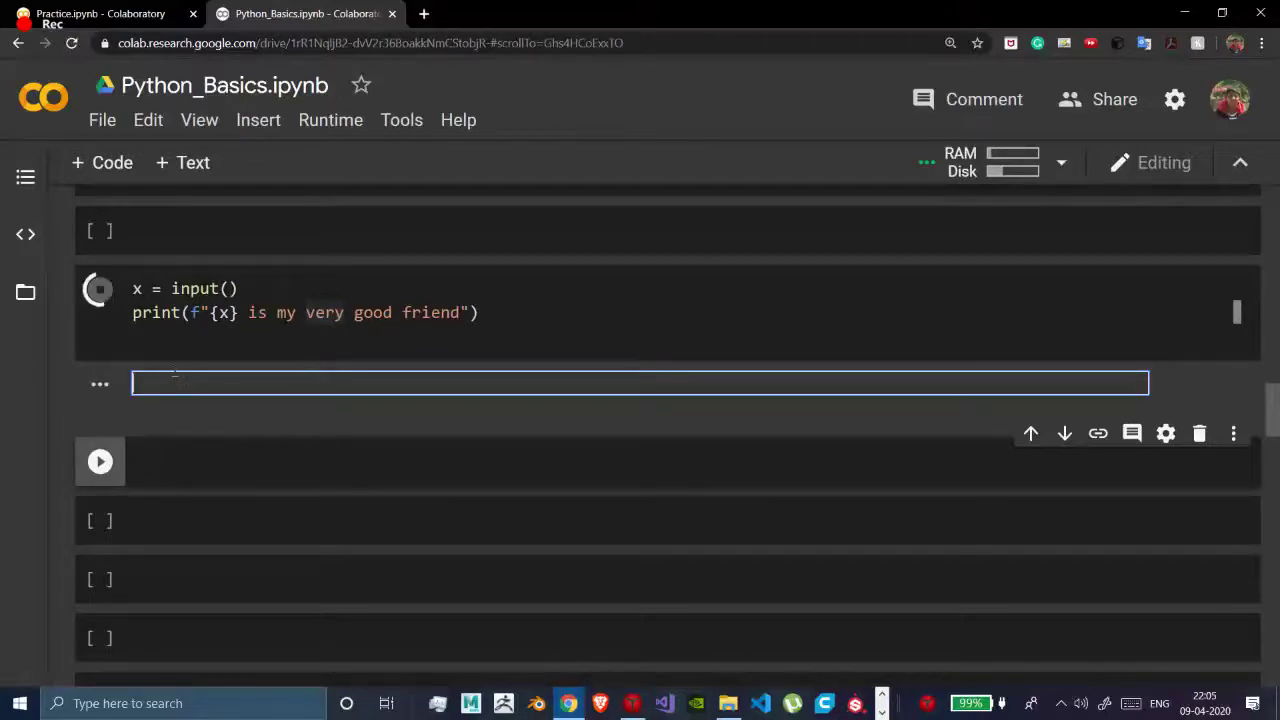
left_click(100, 290)
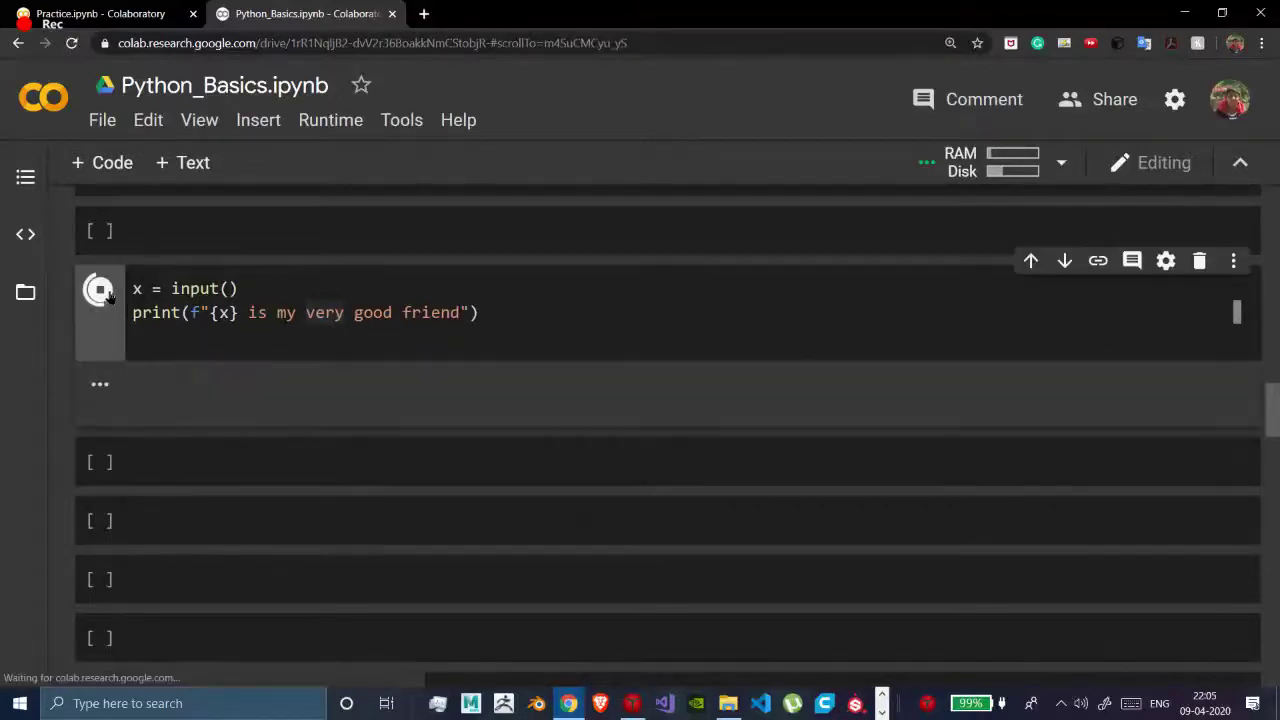
left_click(100, 289)
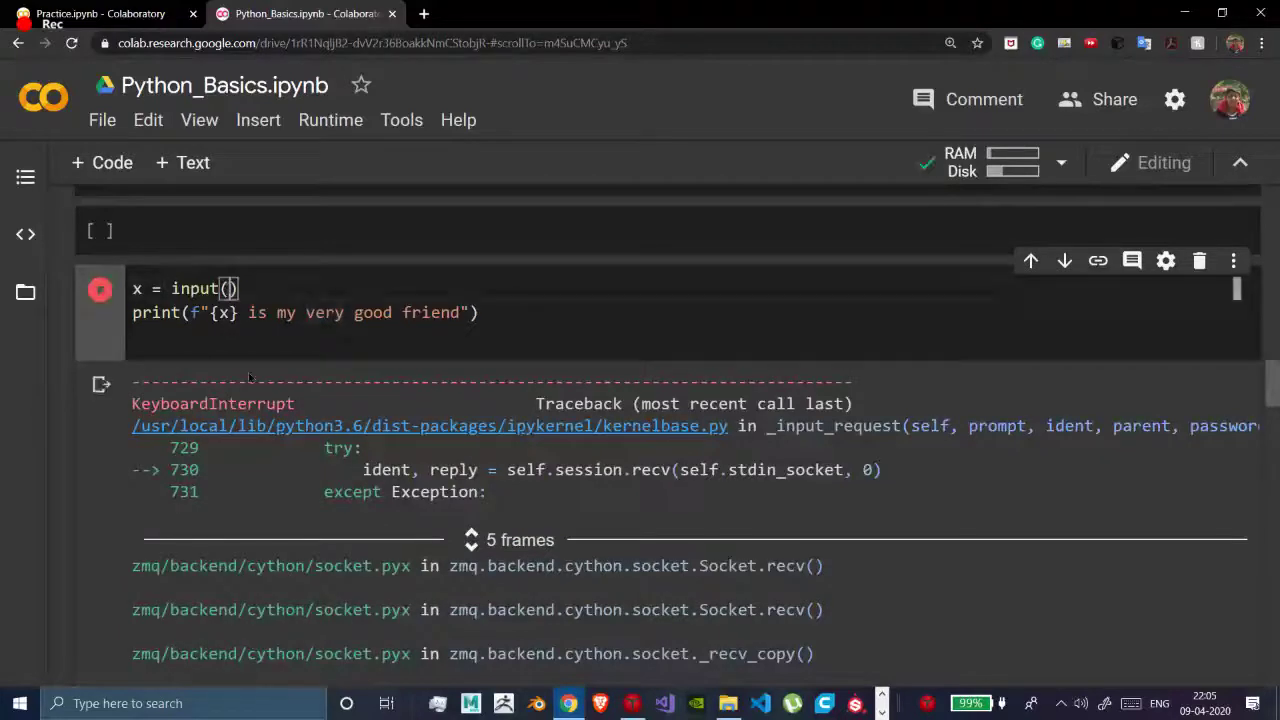
type("Name:\"")
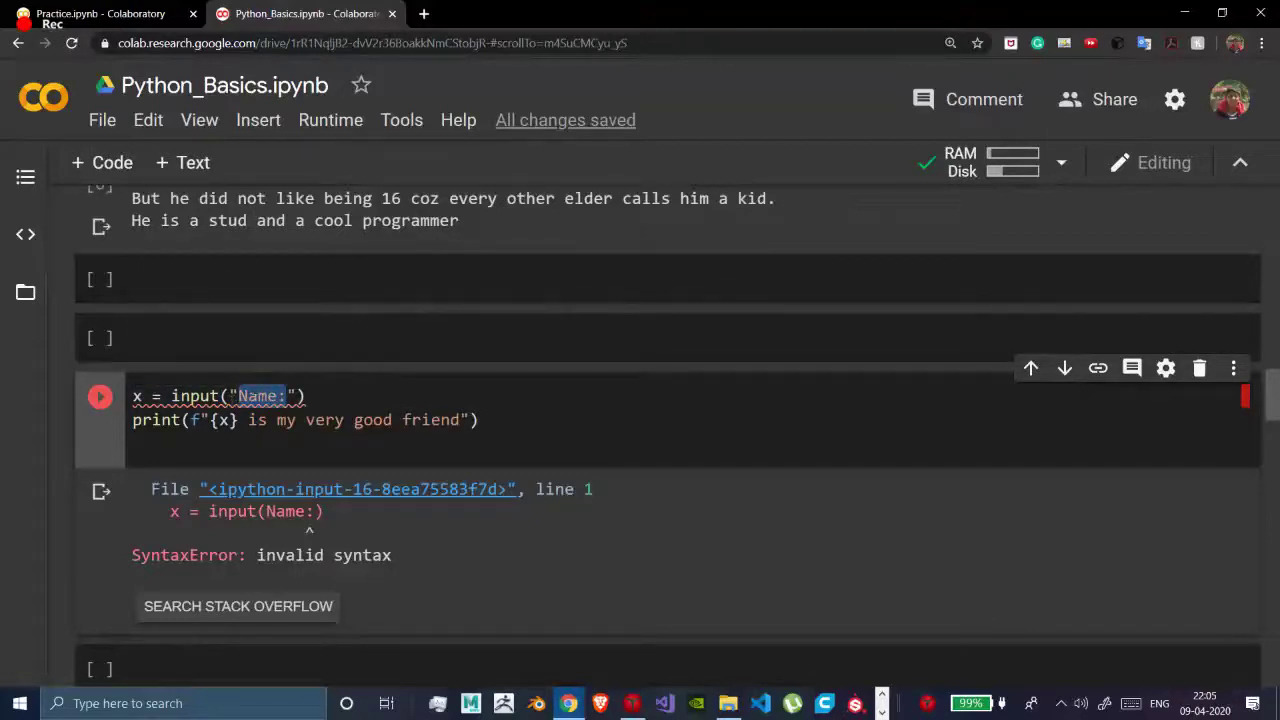
- Run the cell with the Name: prompt and enter Siddhartha
left_click(100, 397)
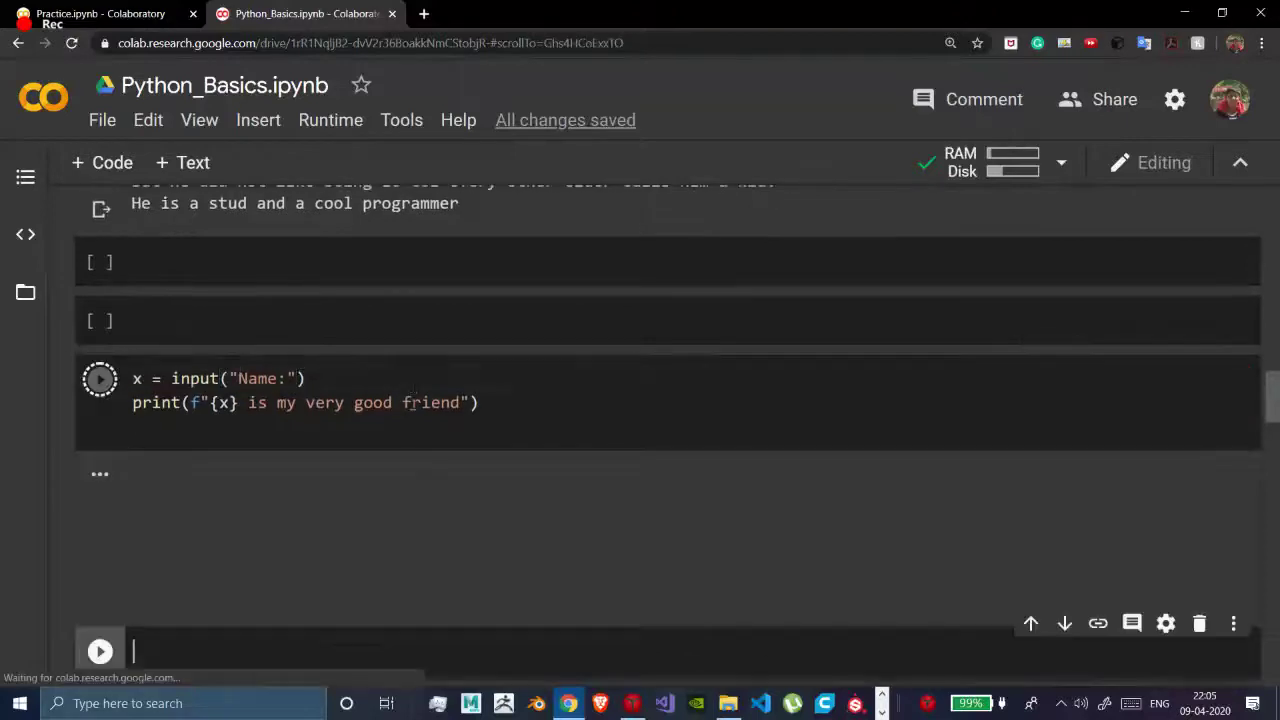
left_click(99, 378)
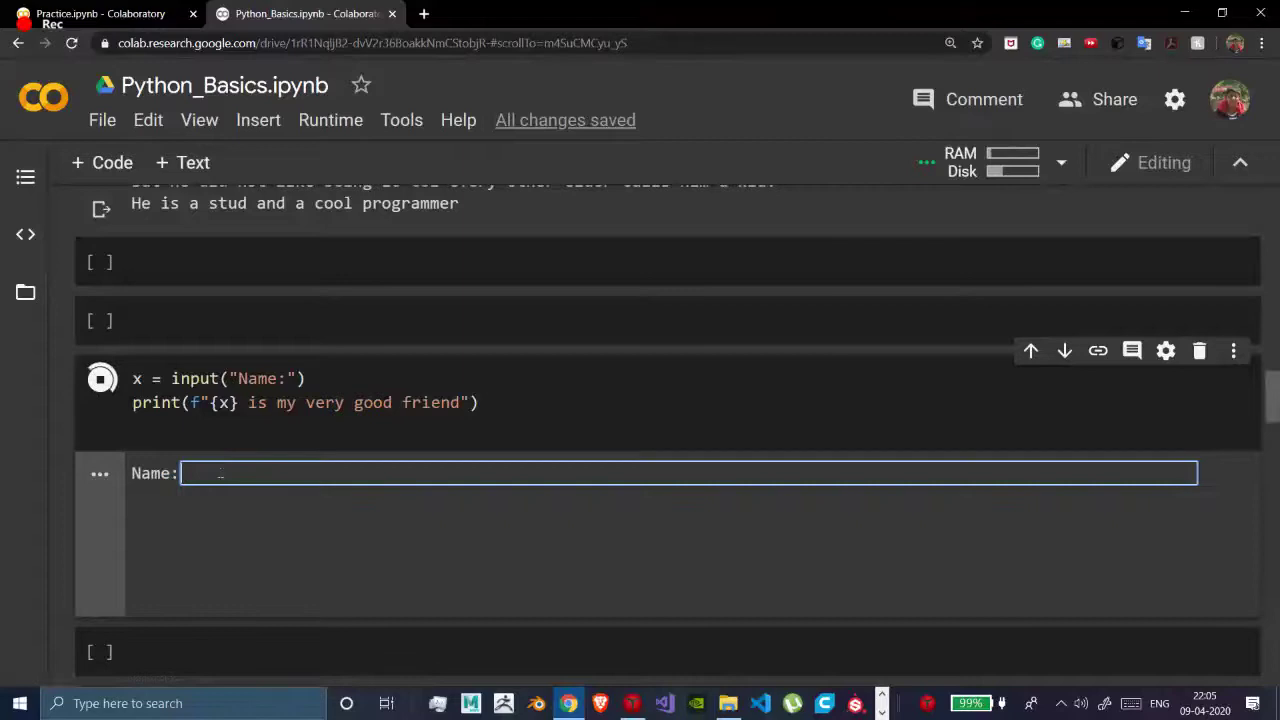
type("Siddhar")
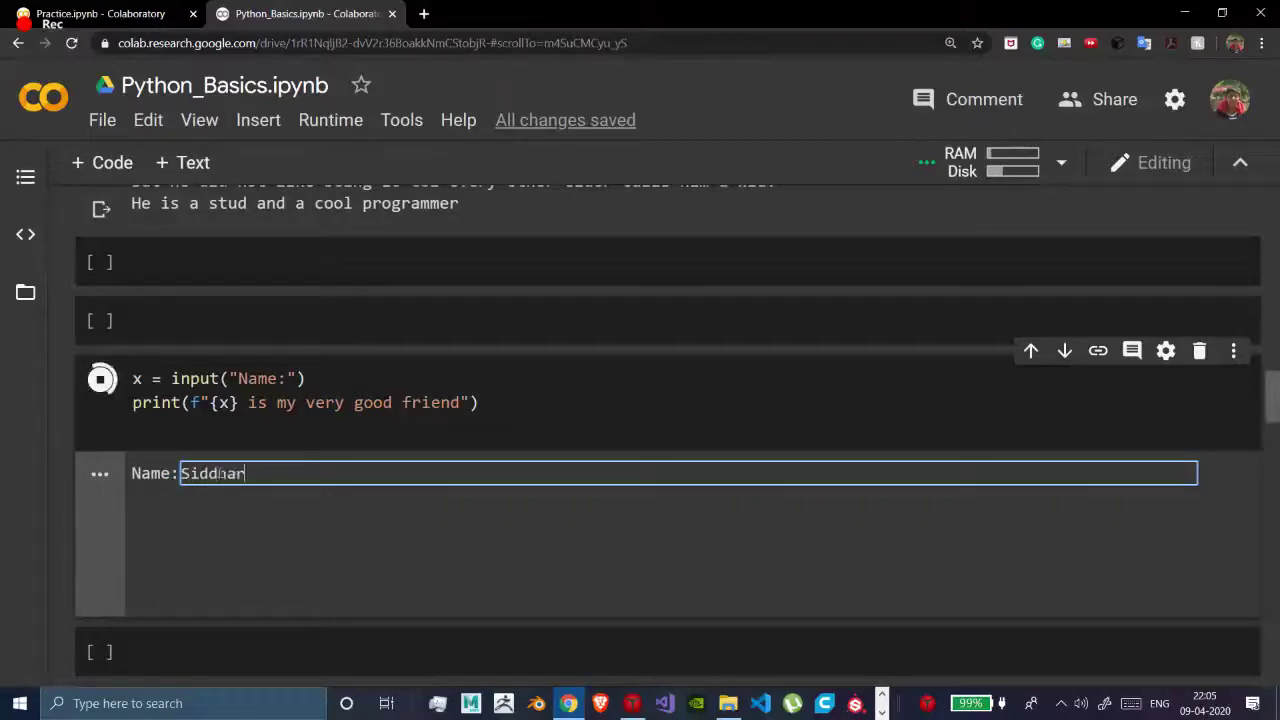
type("tha")
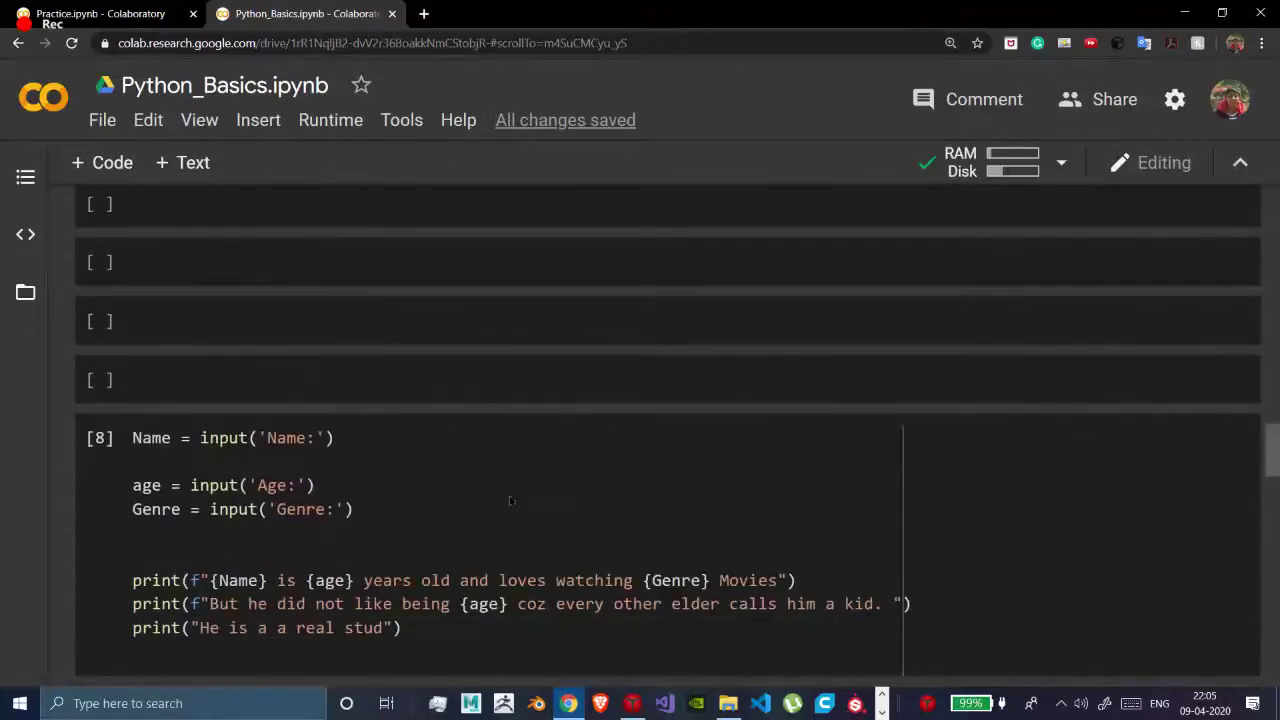
- Rerun the story cell, answering Captian Jack Sparrow, 25 and Action
left_click(100, 237)
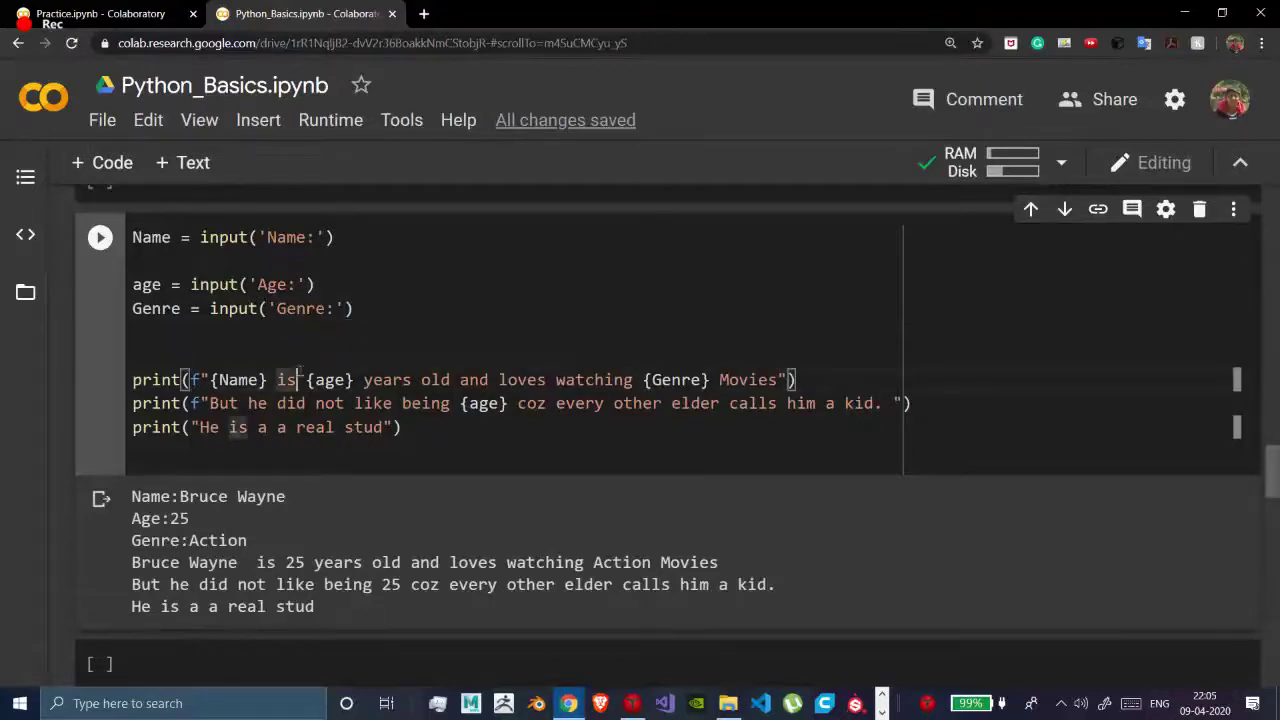
left_click(100, 237)
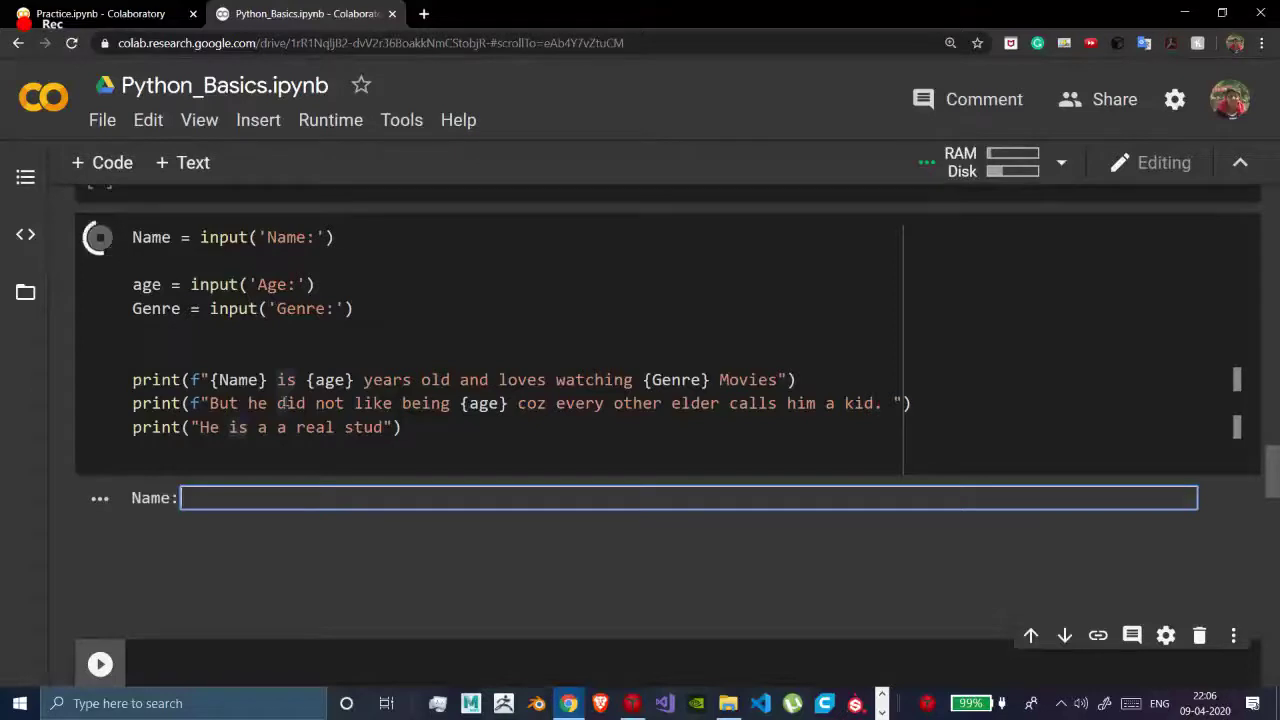
type("Captian Ja")
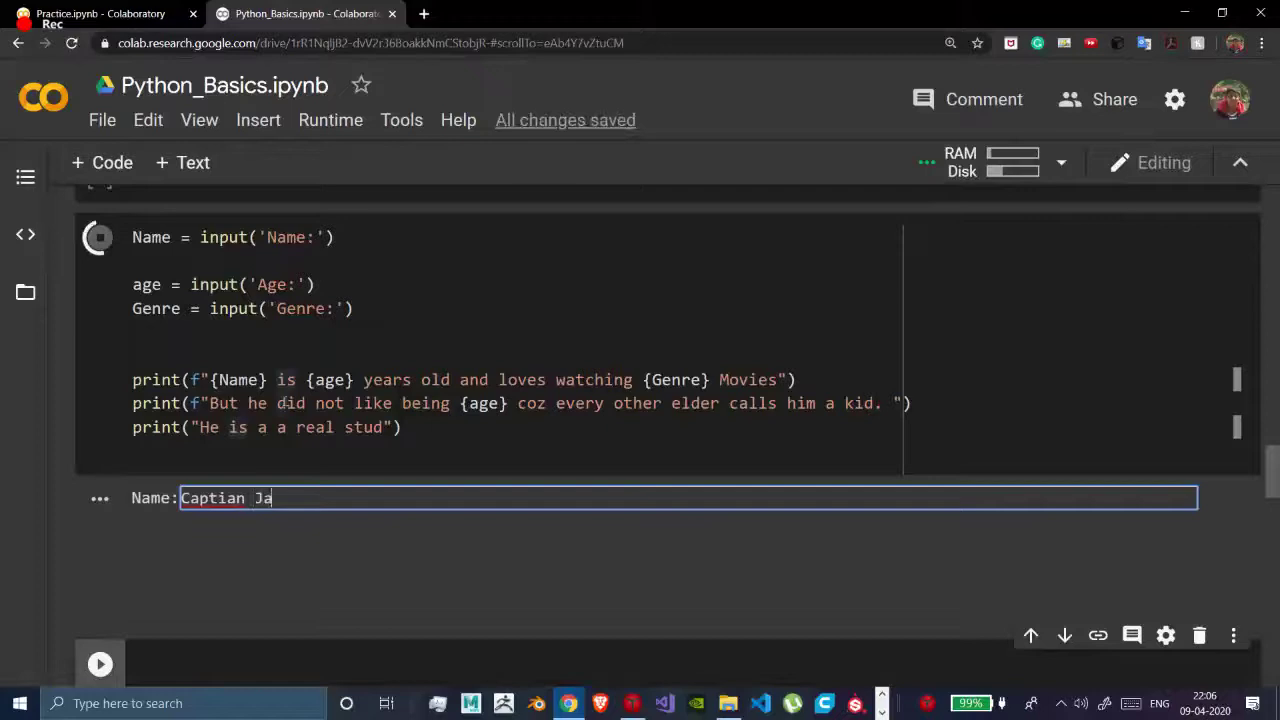
type("ck Sparrow")
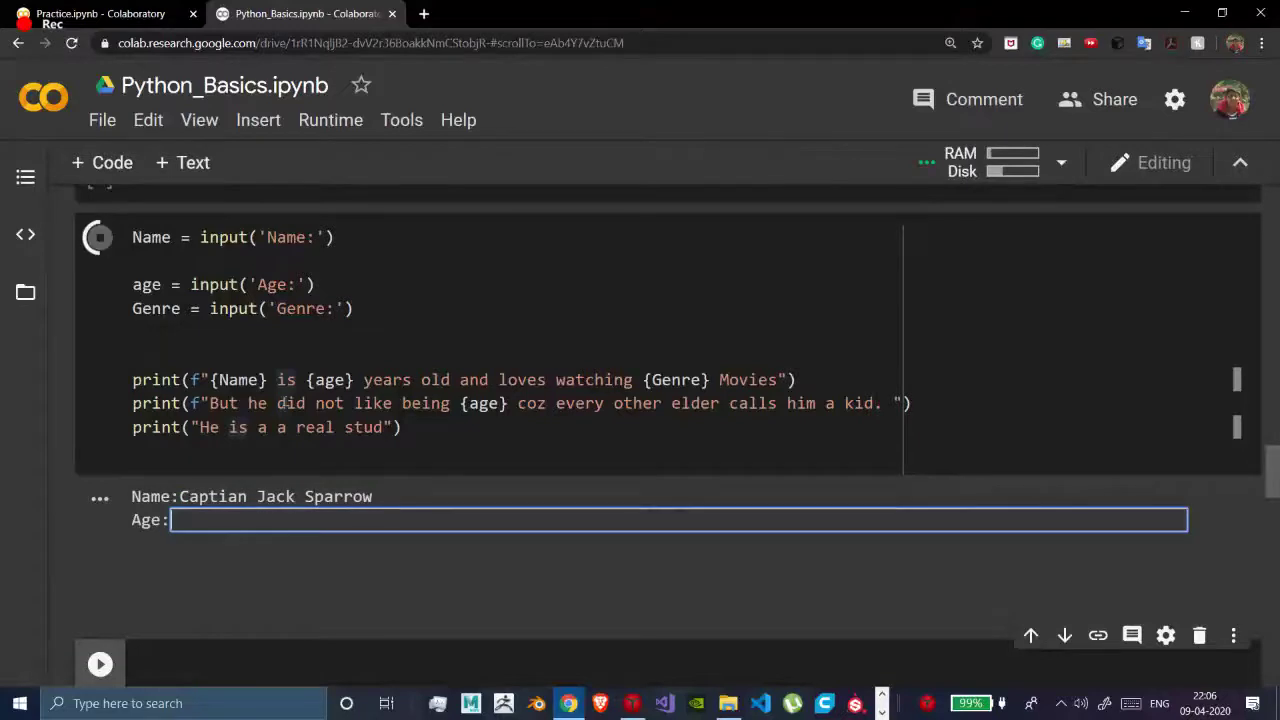
type("25")
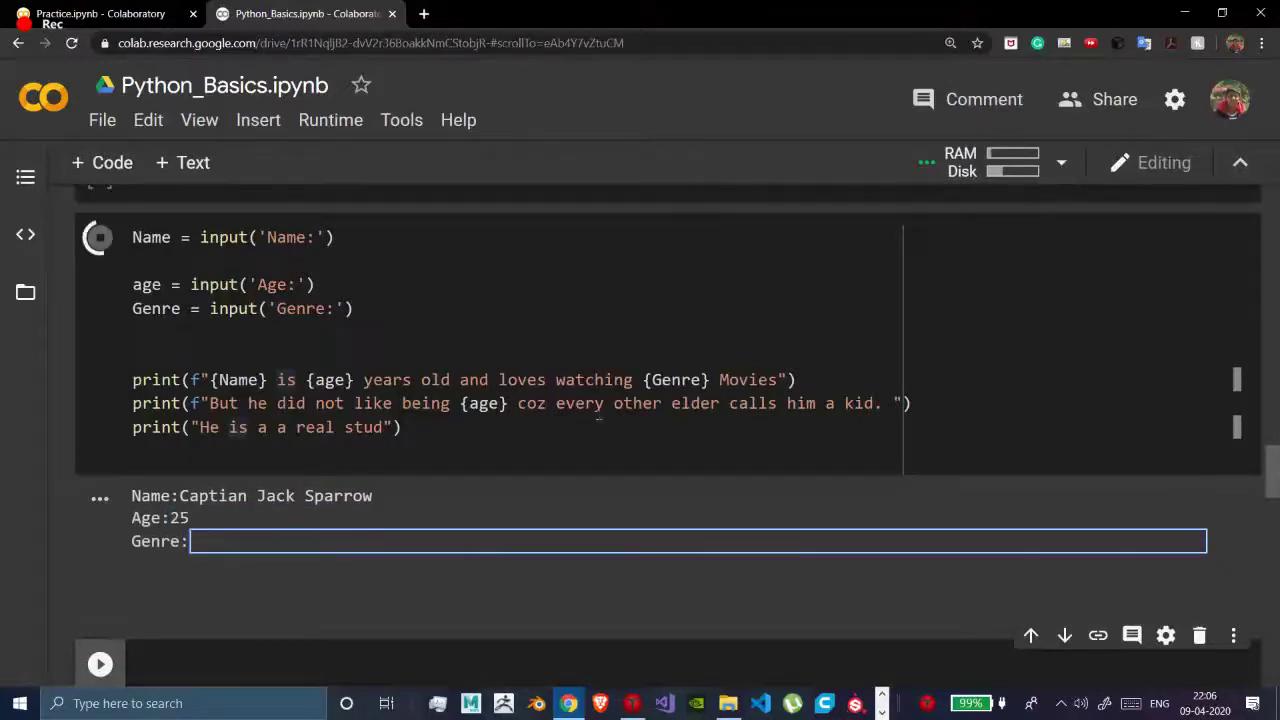
type("Action")
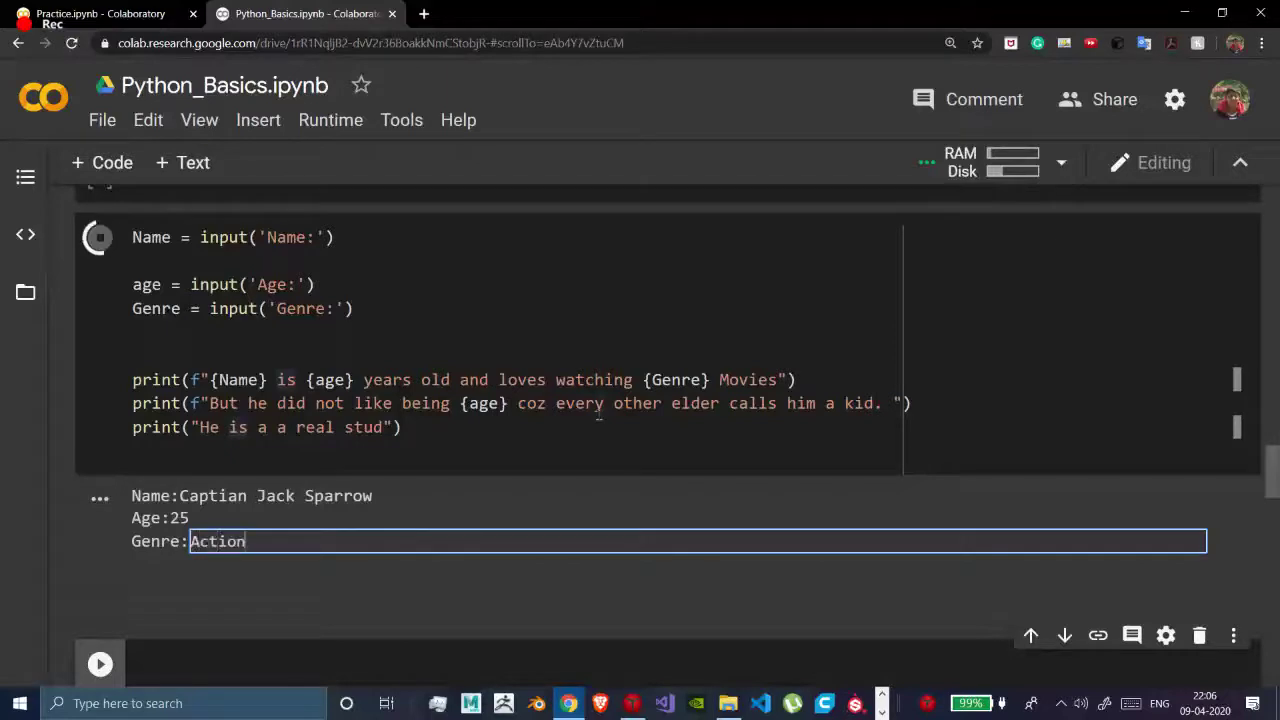
key("enter")
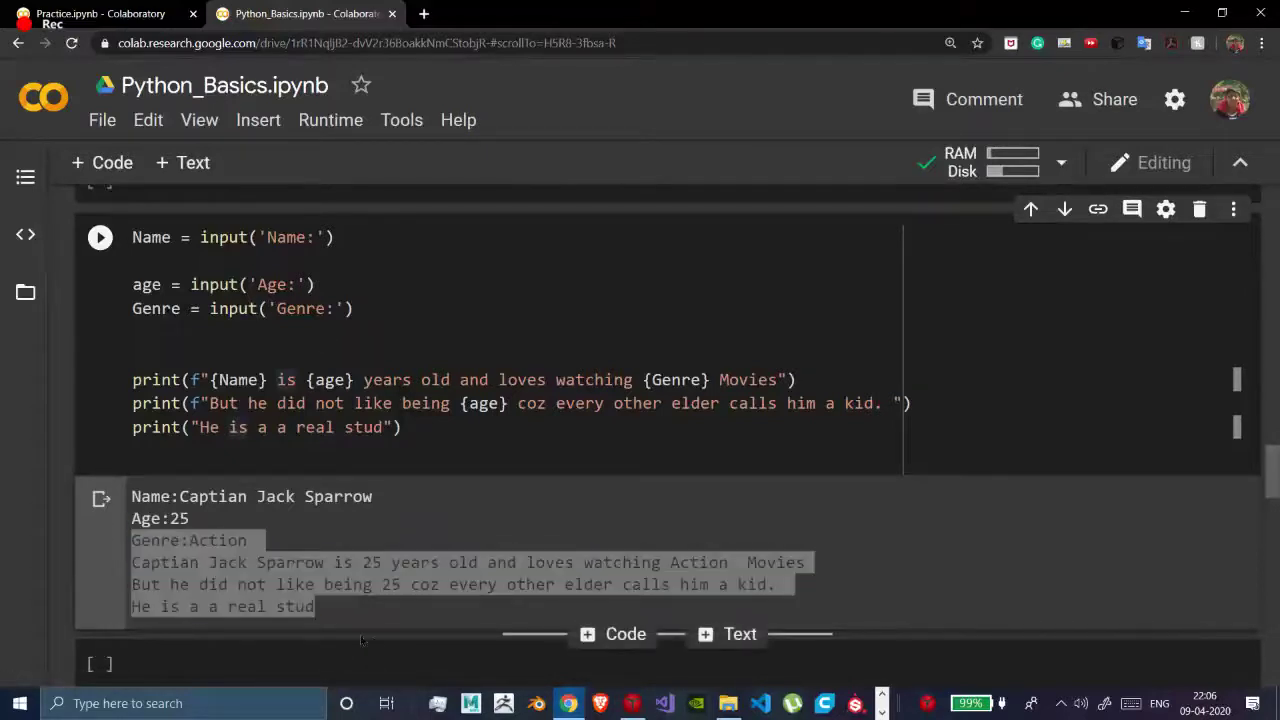
- Rerun the story cell with Siddhartha and 'Action and horror movies'
left_click(234, 457)
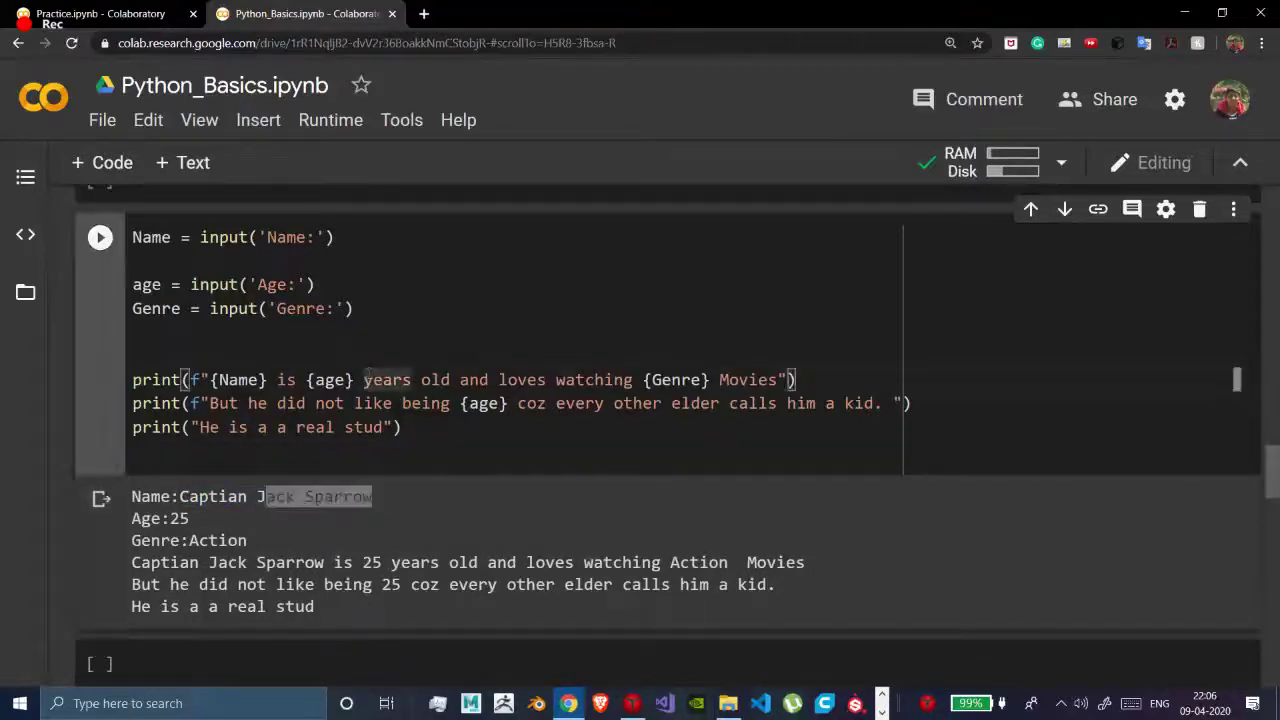
left_click(100, 237)
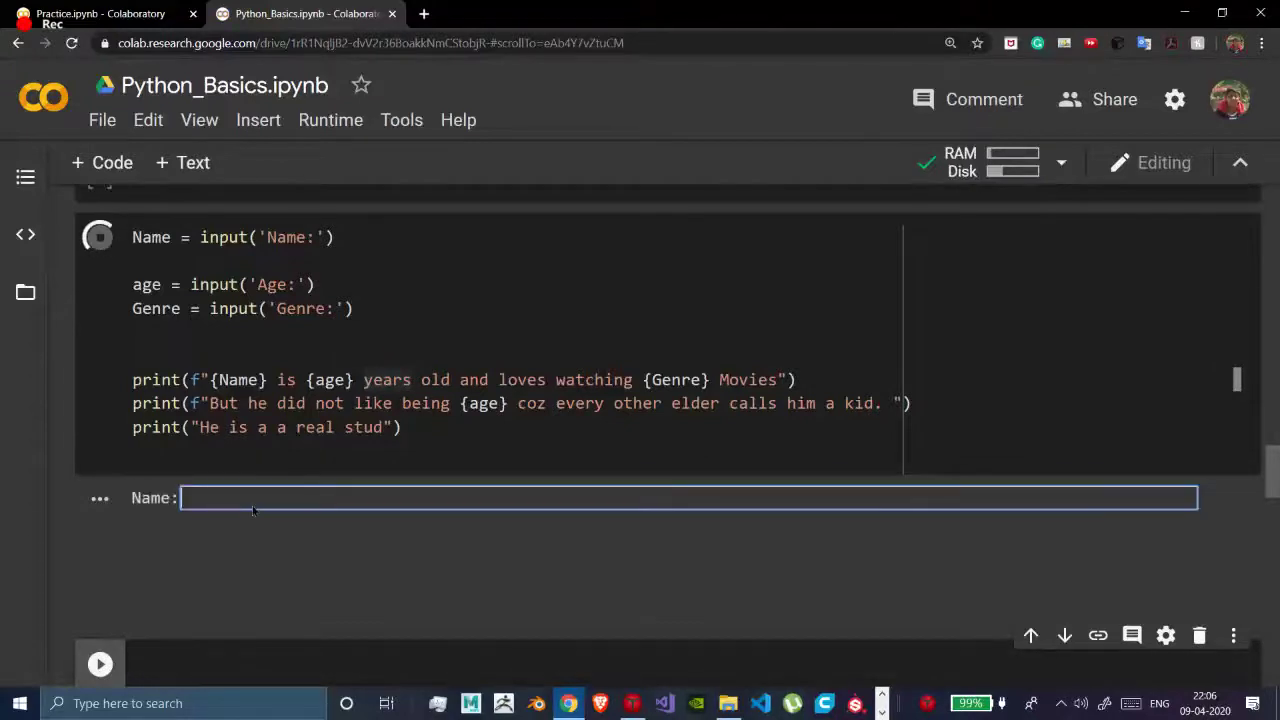
type("Siddhartha")
type("16")
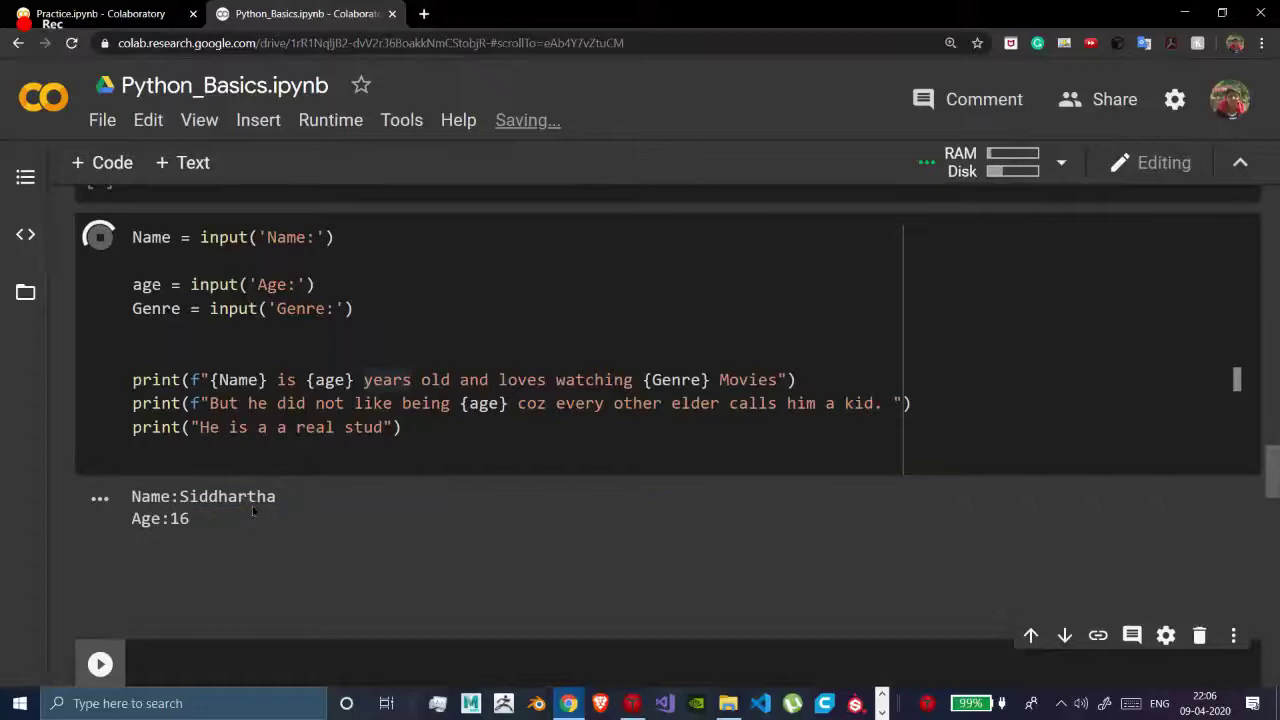
type("Action")
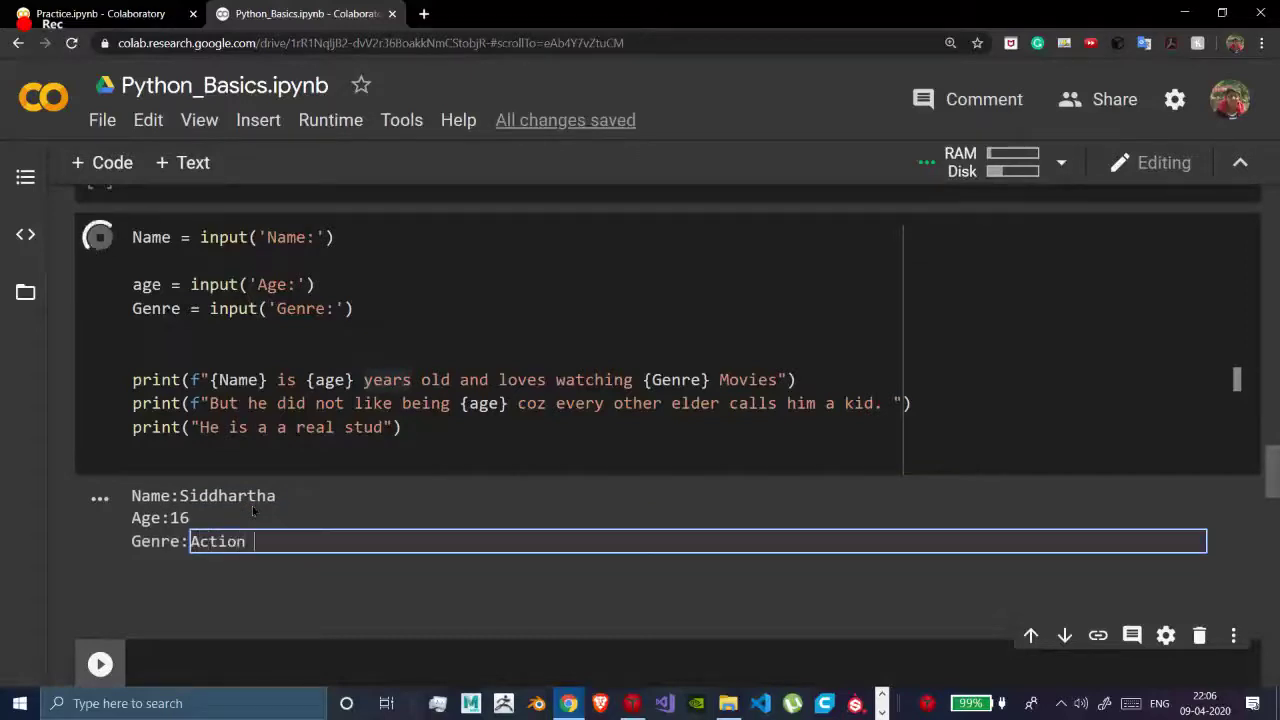
type("and hor")
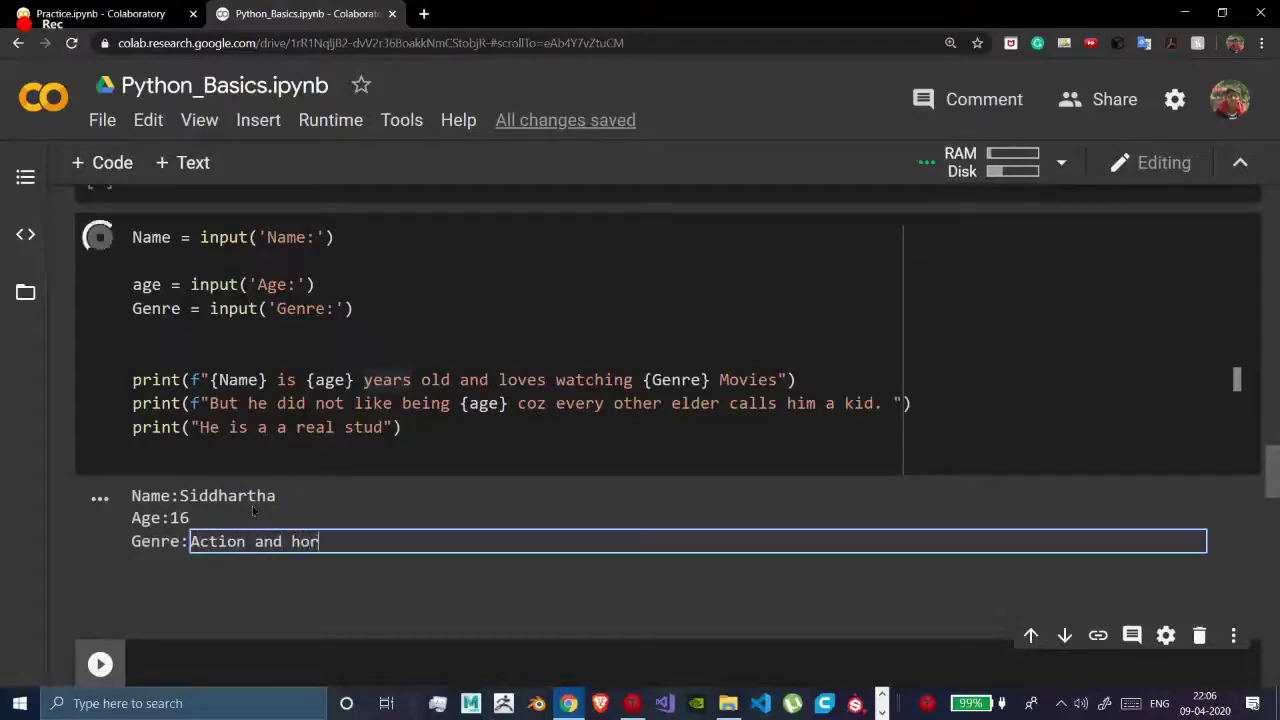
type("ror movies")
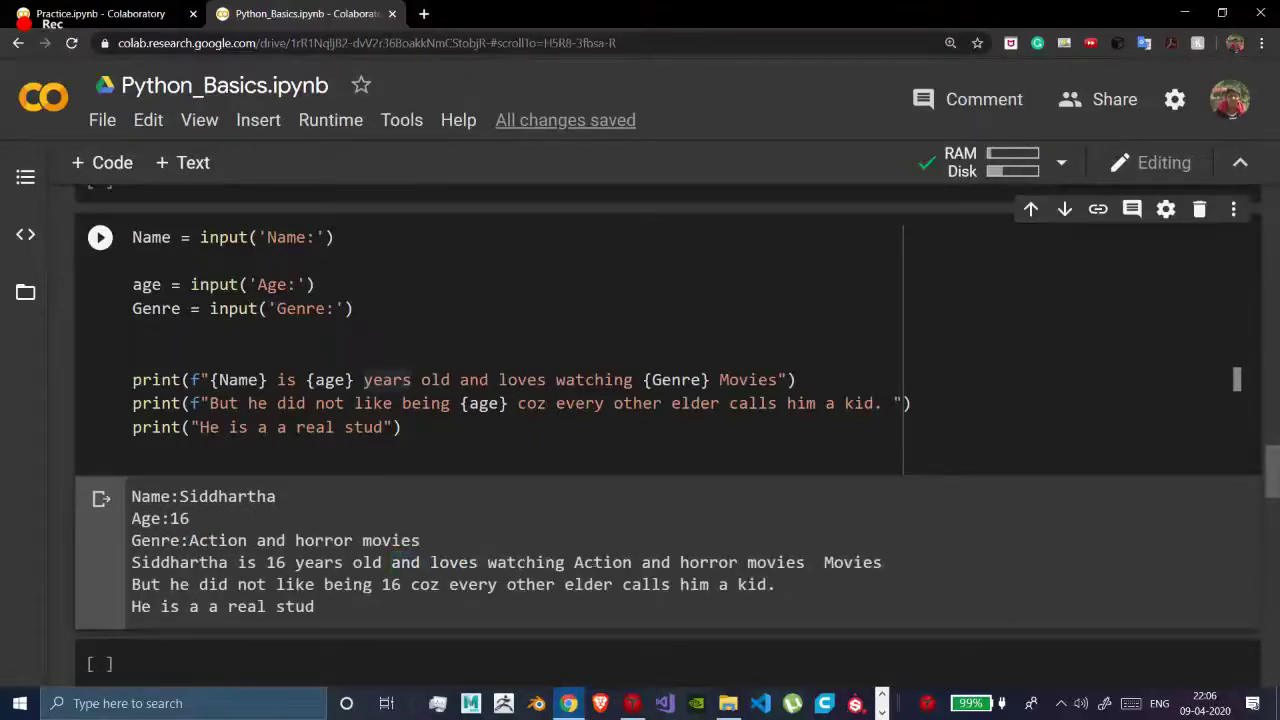
- Highlight the word Movies and part of the second story sentence, then deselect
double_click(852, 562)
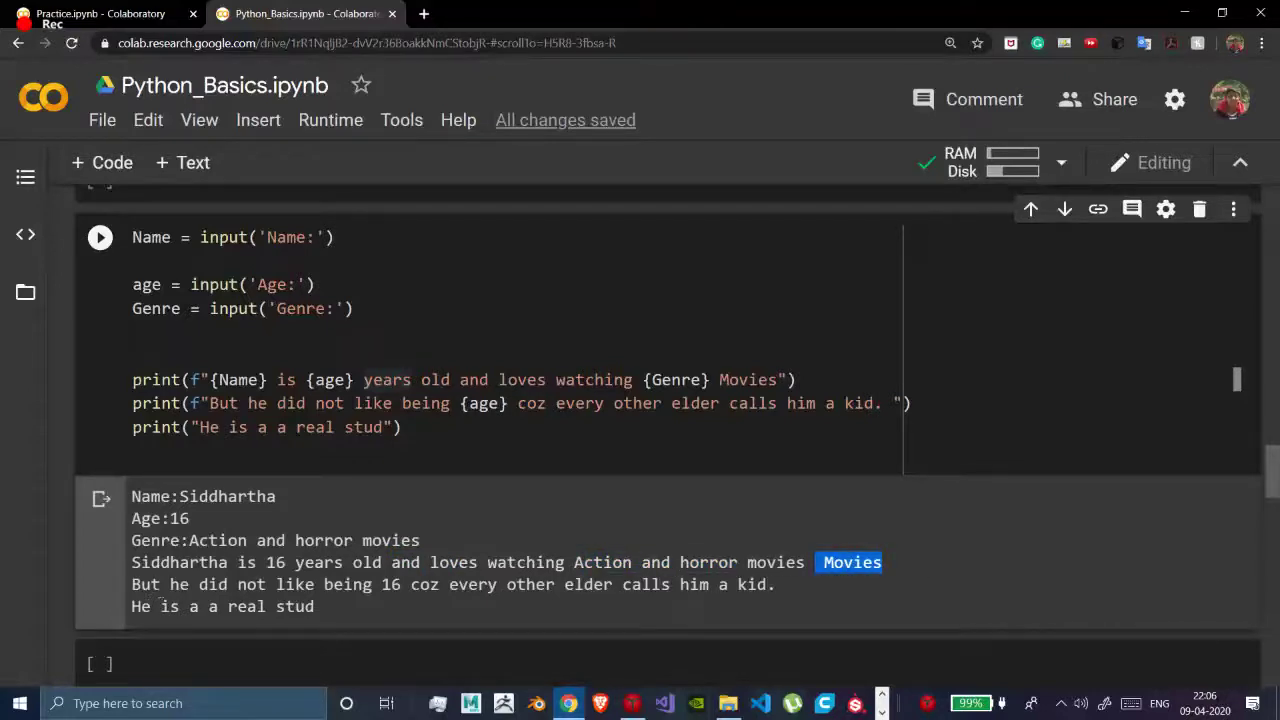
left_click_drag(167, 584, 351, 584)
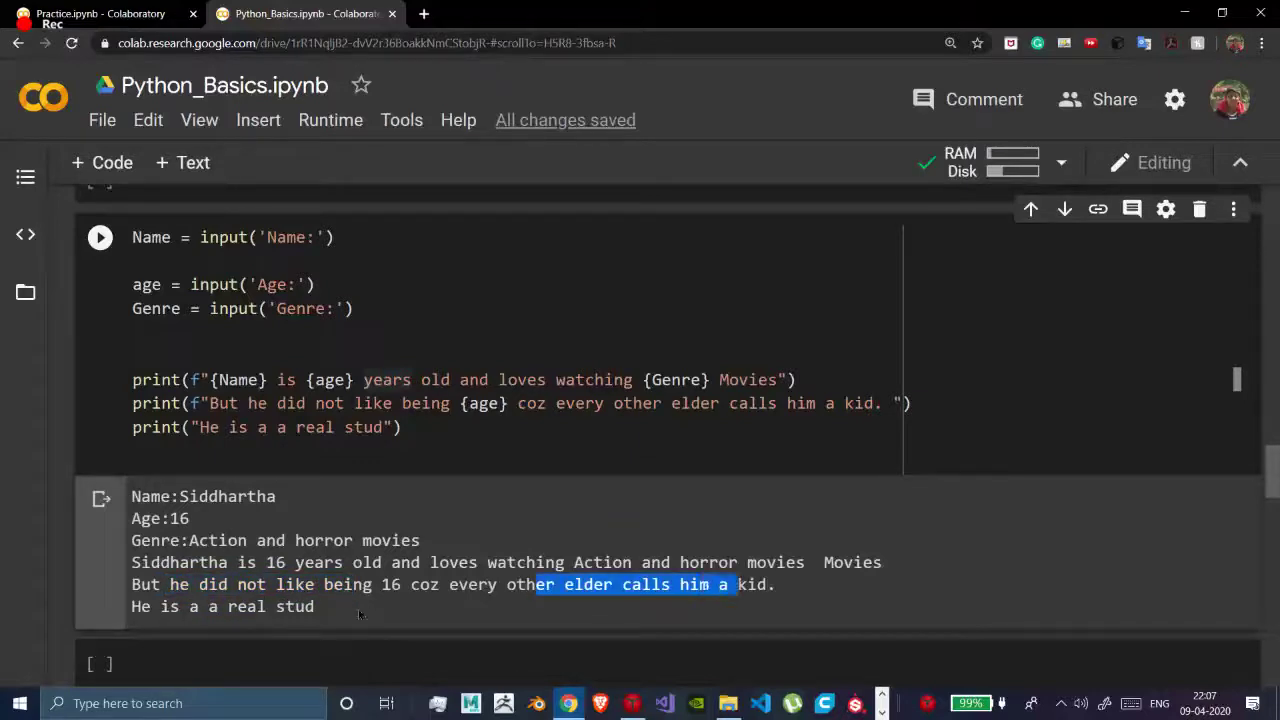
left_click(250, 606)
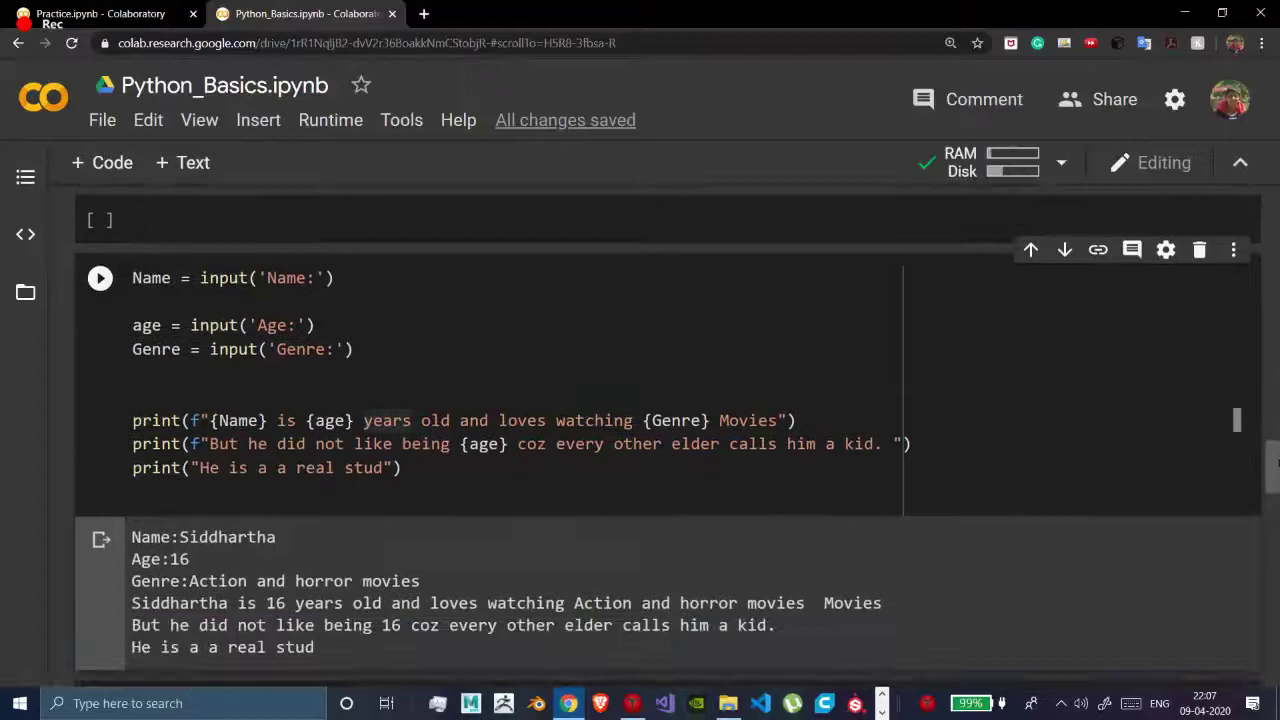
- Rerun the story cell with Alex, 18 and Romantic, then scroll to the output
scroll("down", 3)
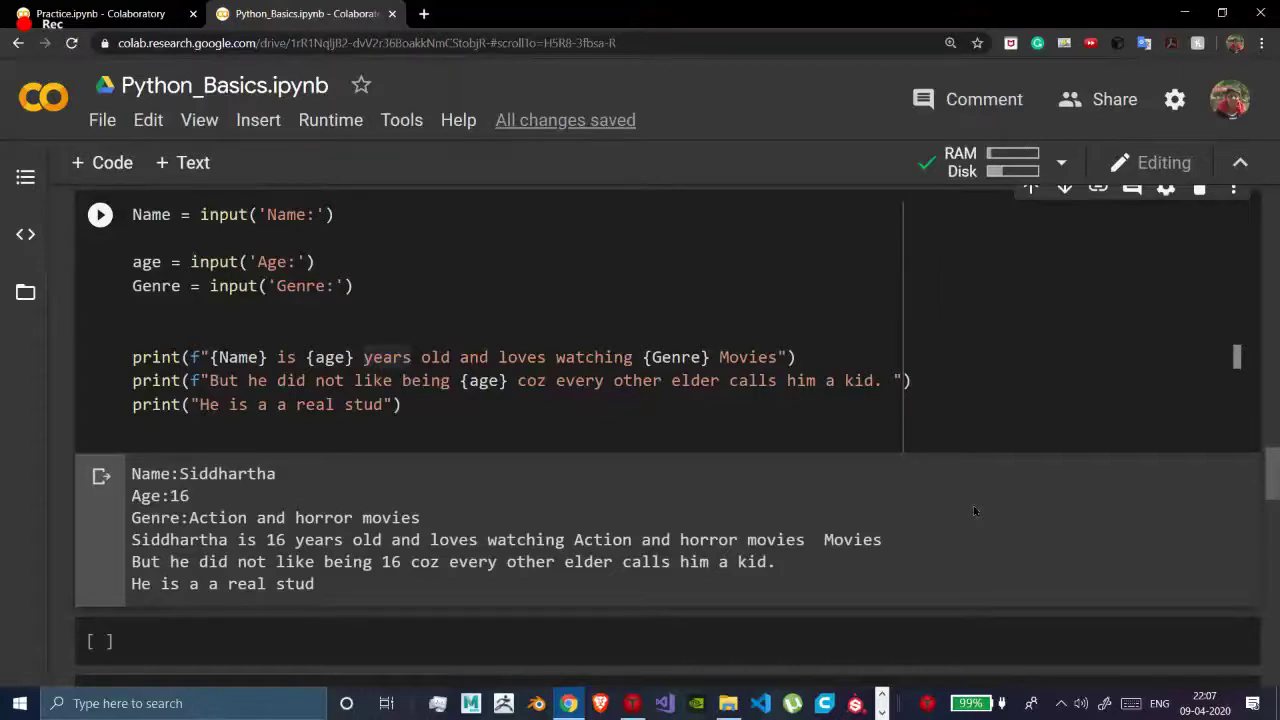
mouse_move(898, 513)
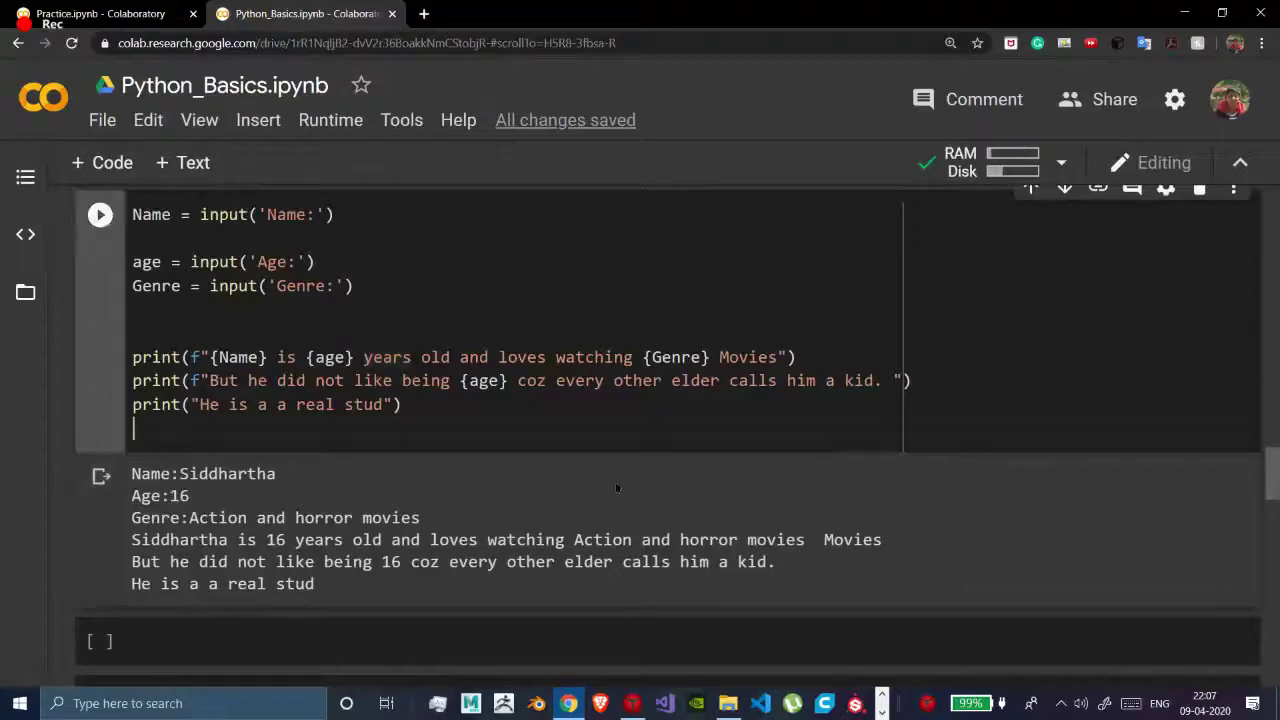
left_click(99, 214)
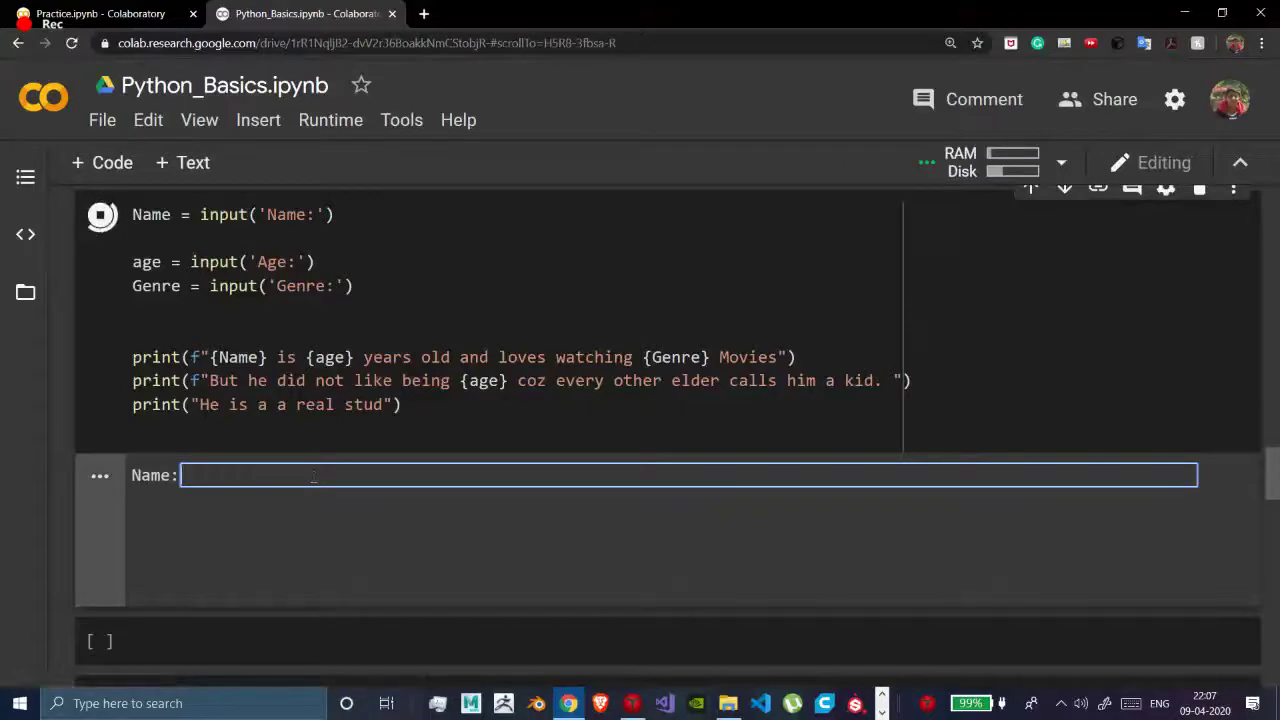
type("Alex")
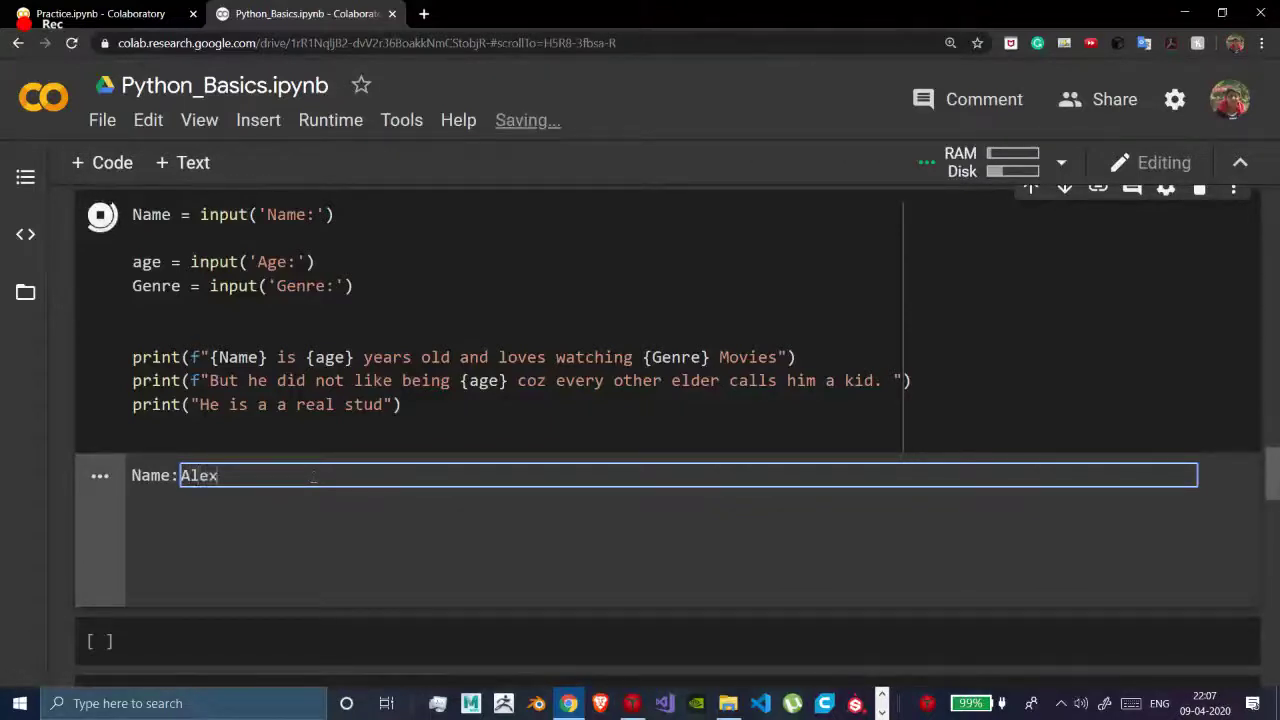
key("enter")
type("18")
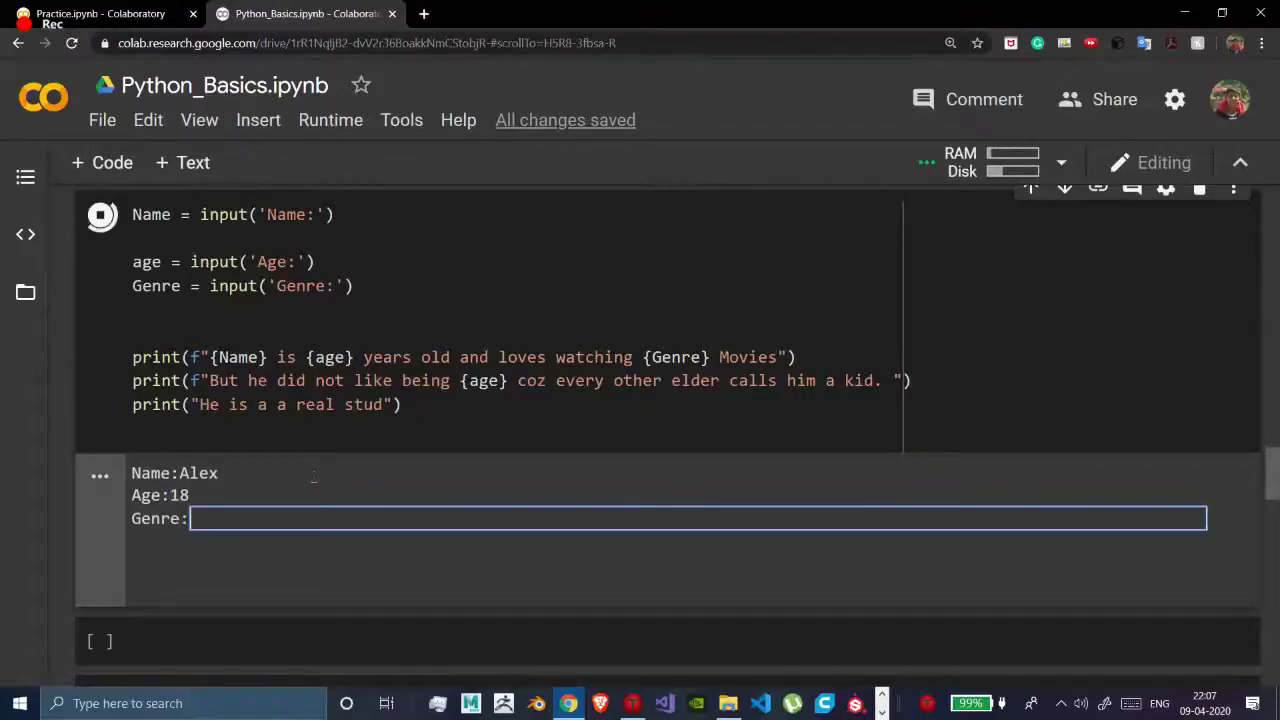
type("Rom")
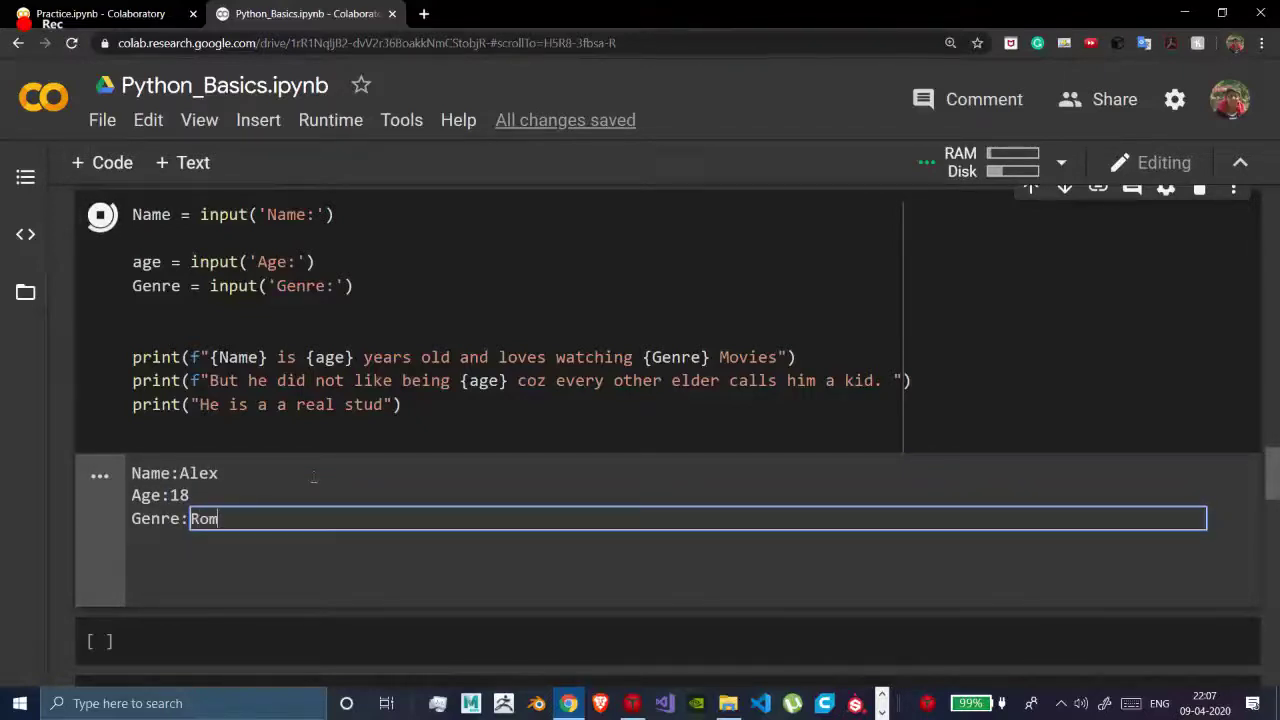
type("antic")
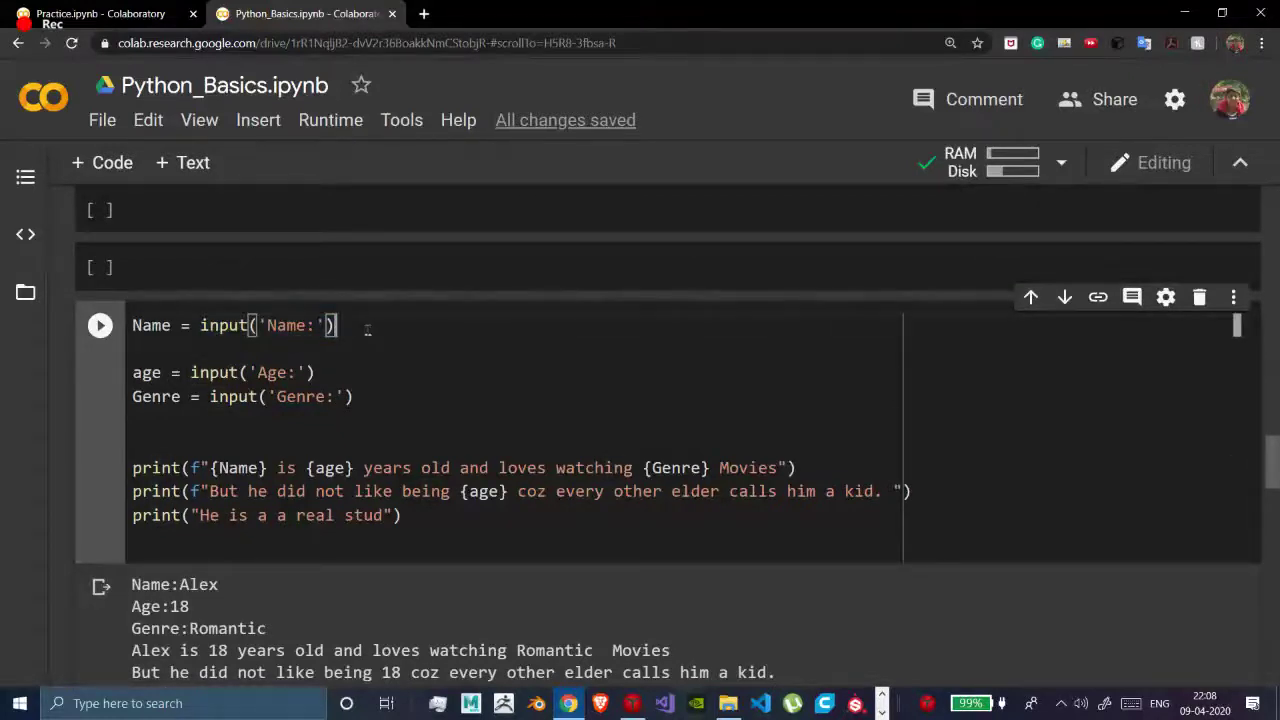
scroll("down", 3)
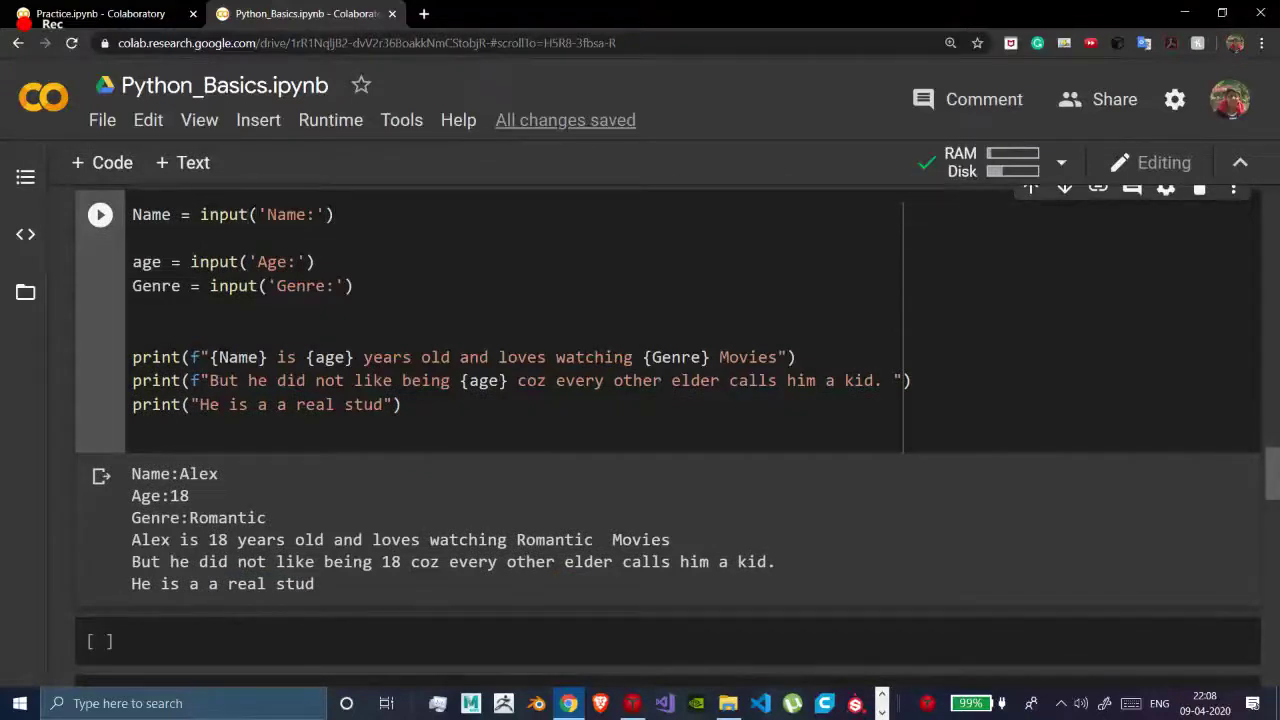
scroll("down", 3)
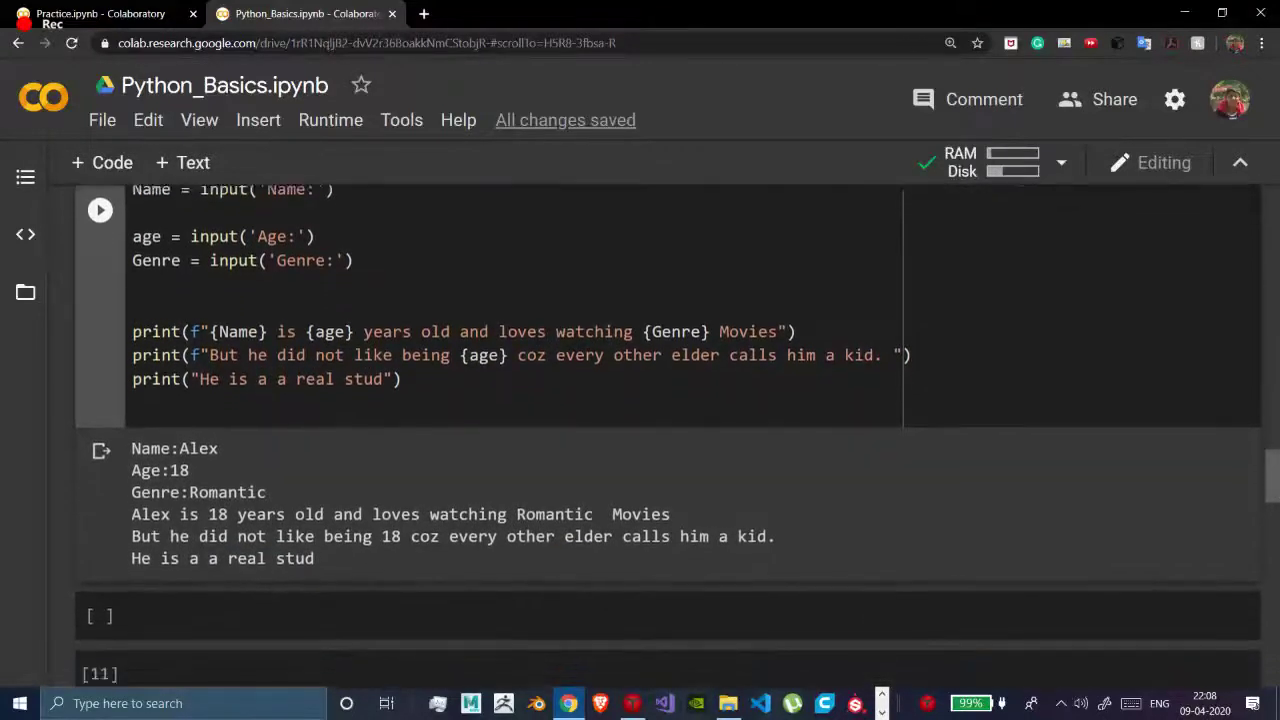